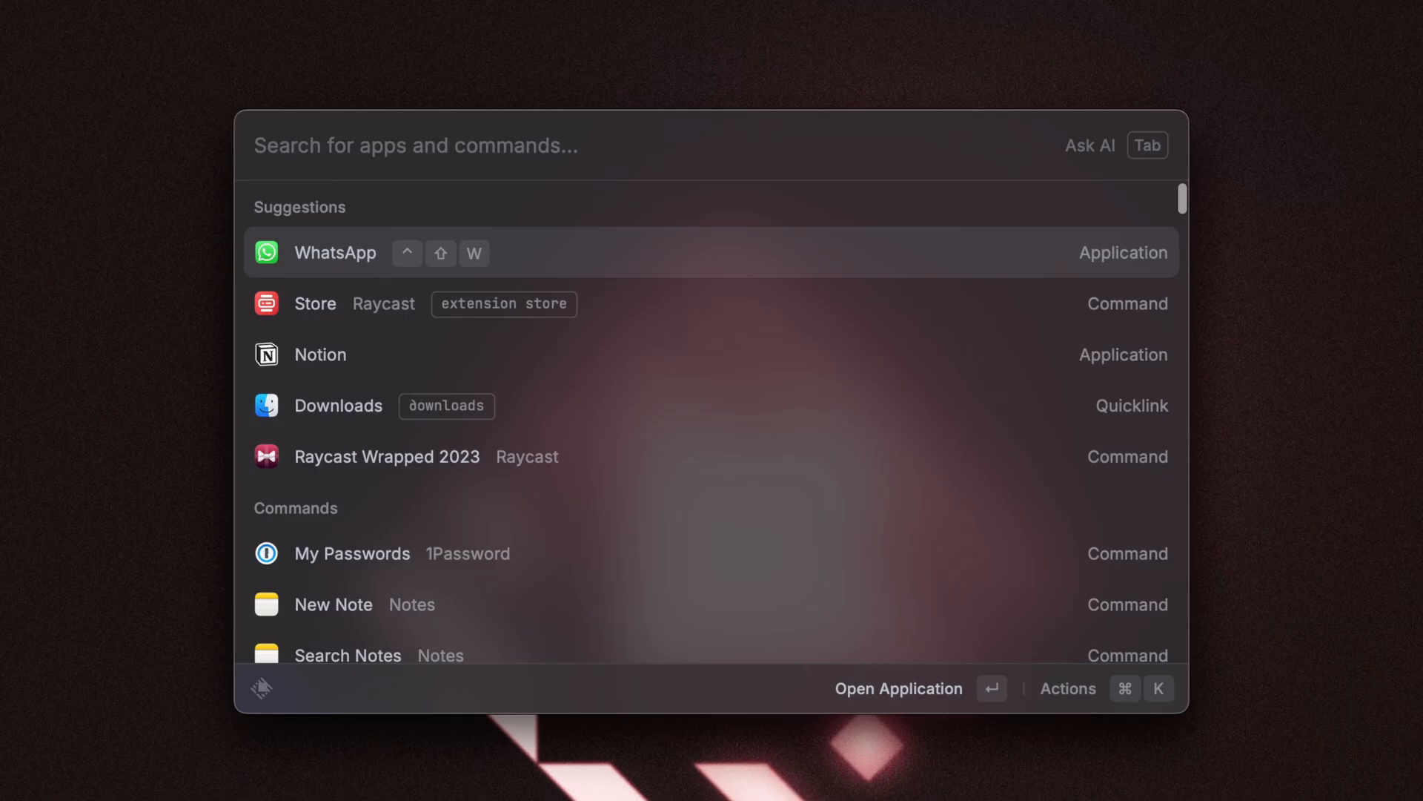
- Ask Quick AI 'who directed citizen kane'
text(who directe)
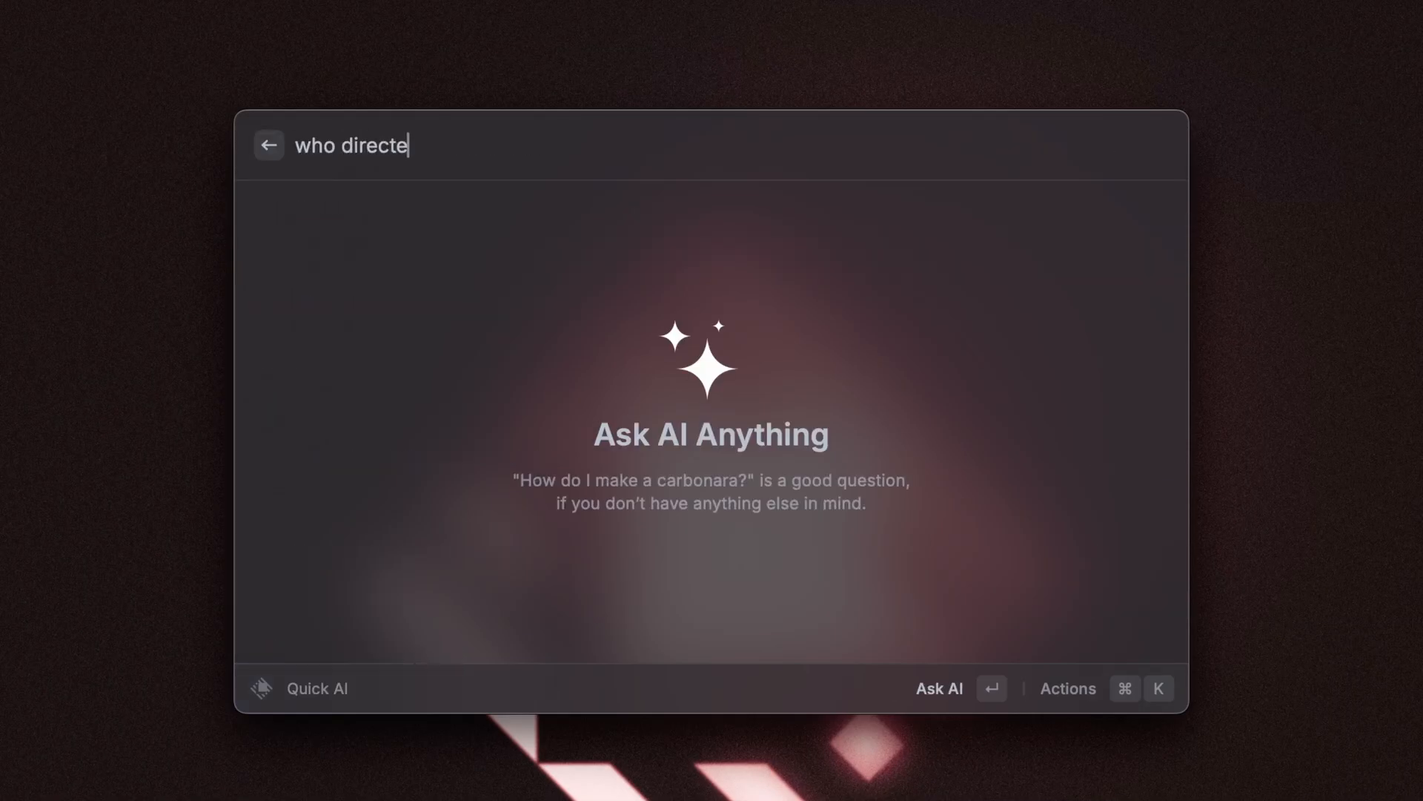
text(d citizen kane)
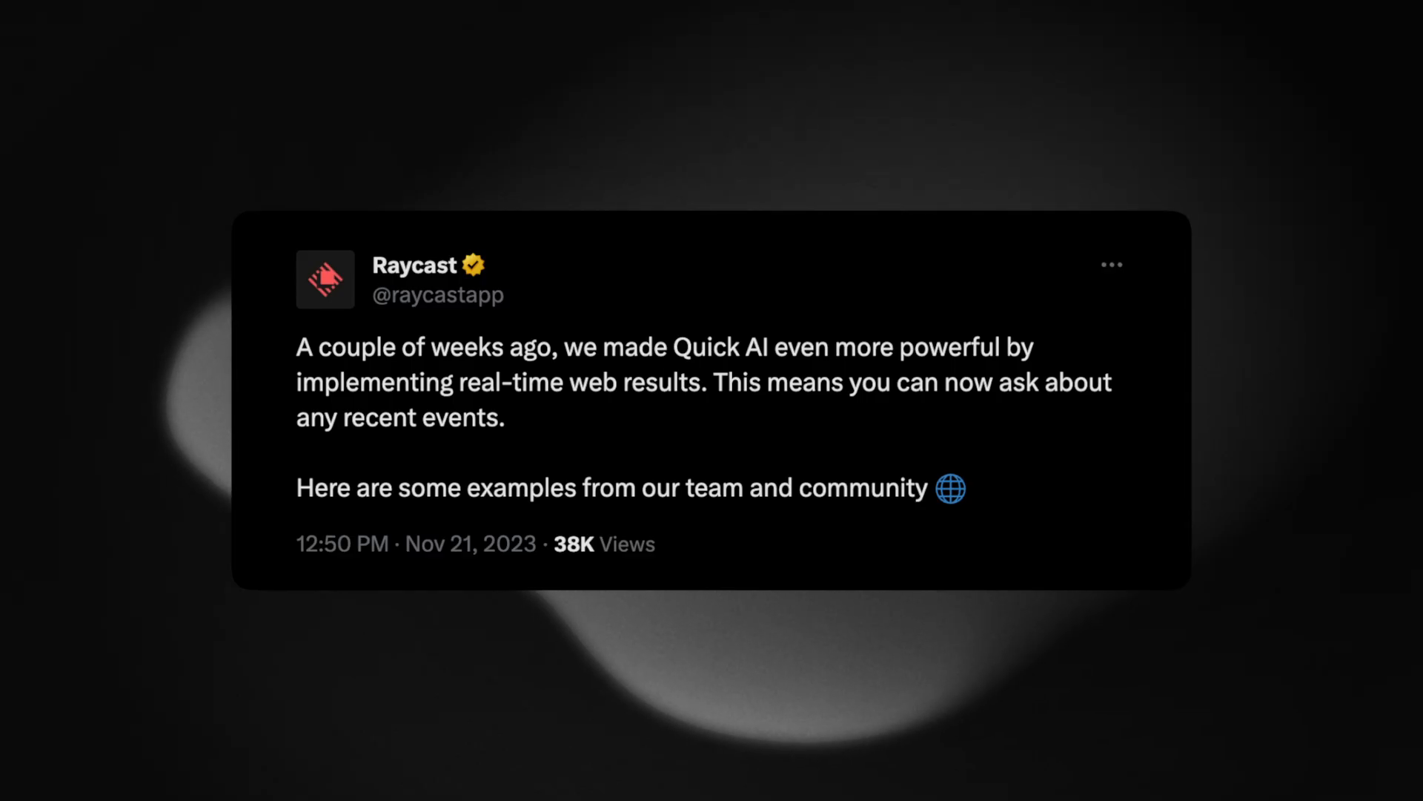
- Ask Quick AI 'what should i know about the promis…' about a recent event
text(what should i know about the promis)
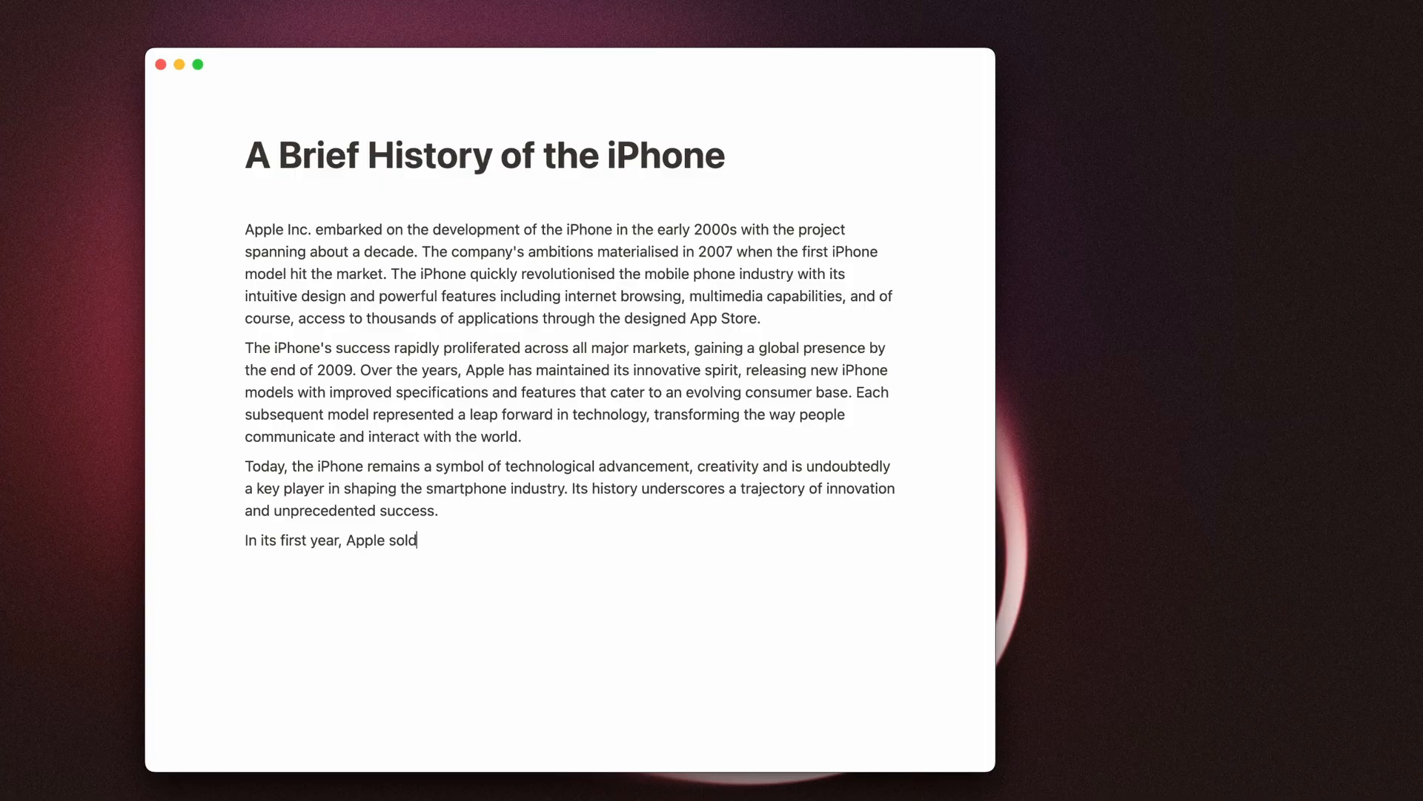
- Type 'how many iphones were sold' into the All about the iPhone chat
text(how many)
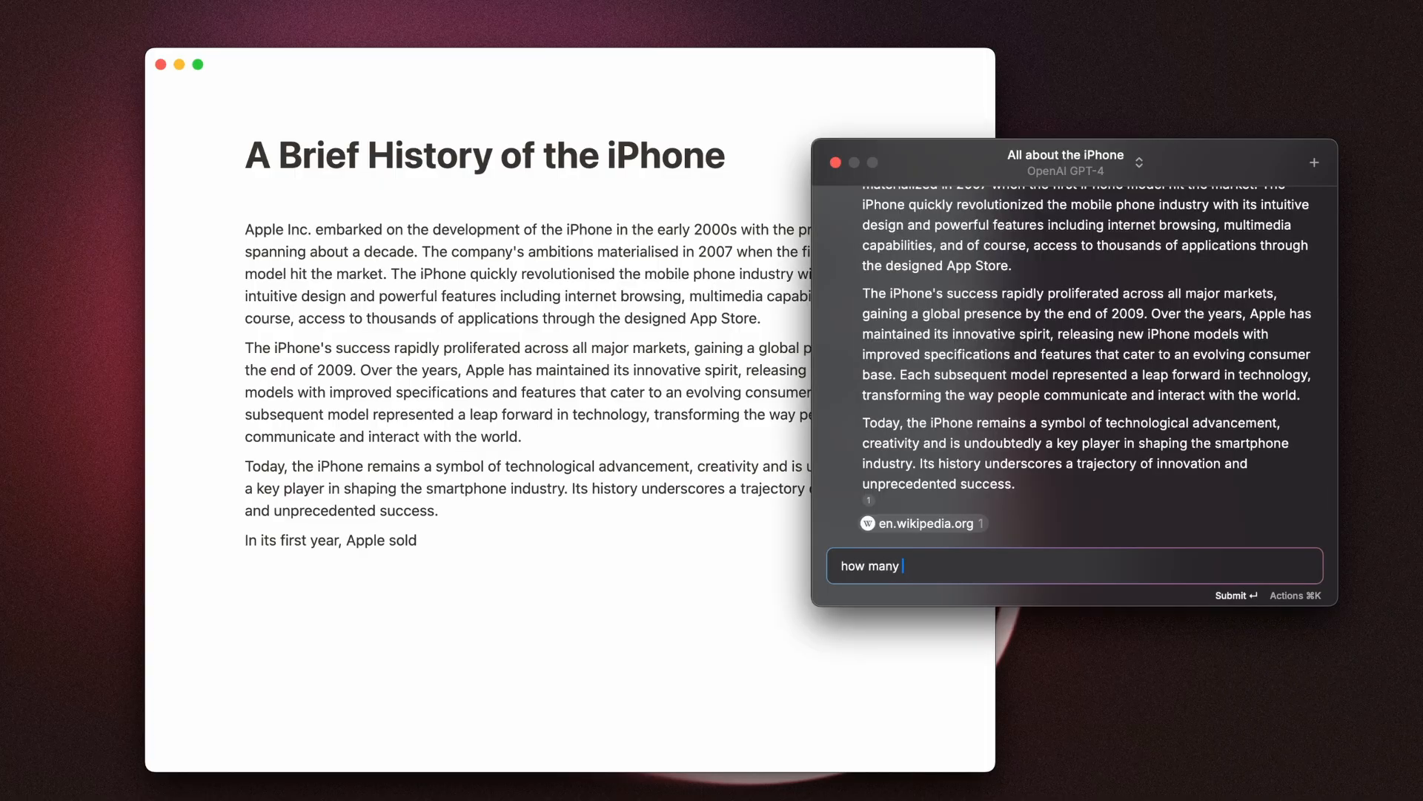
text(iphones were sol)
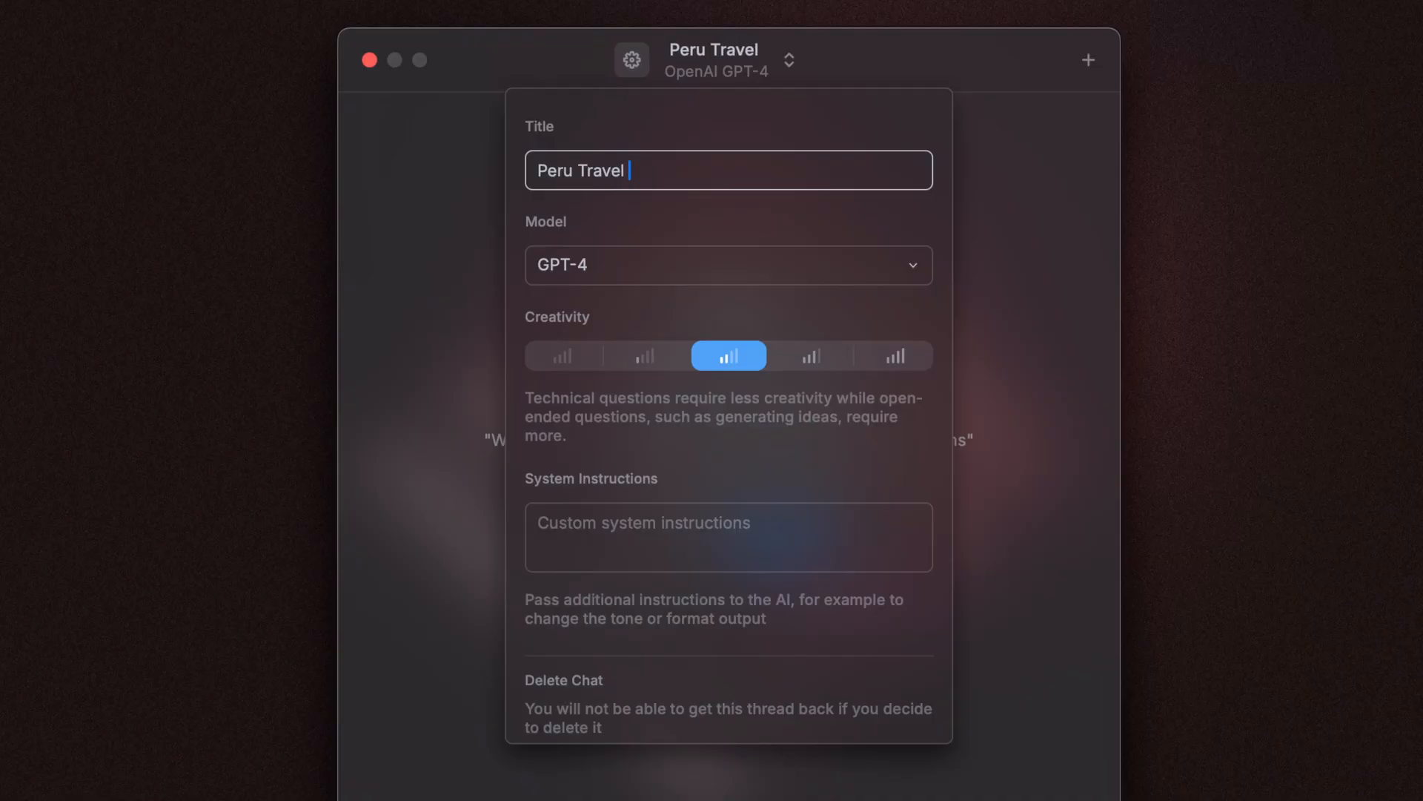
- Pick a different AI model from the Model dropdown for Peru Travel Guide
click(727, 264)
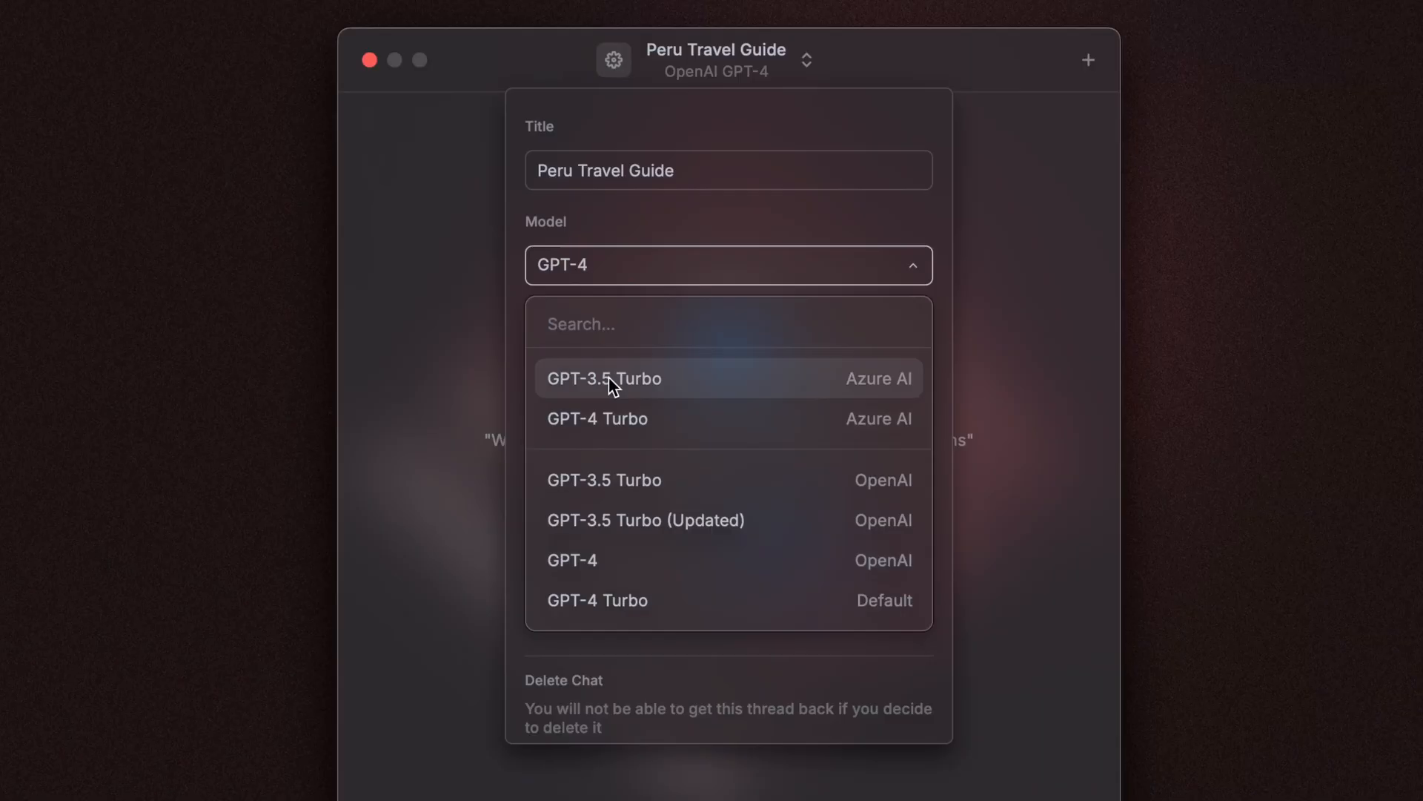
click(603, 379)
text(You're a pop lyricist. I'm going to give you a feeling and I want you to respond with a couple of verses. Plese make them rhyme, but not too ch)
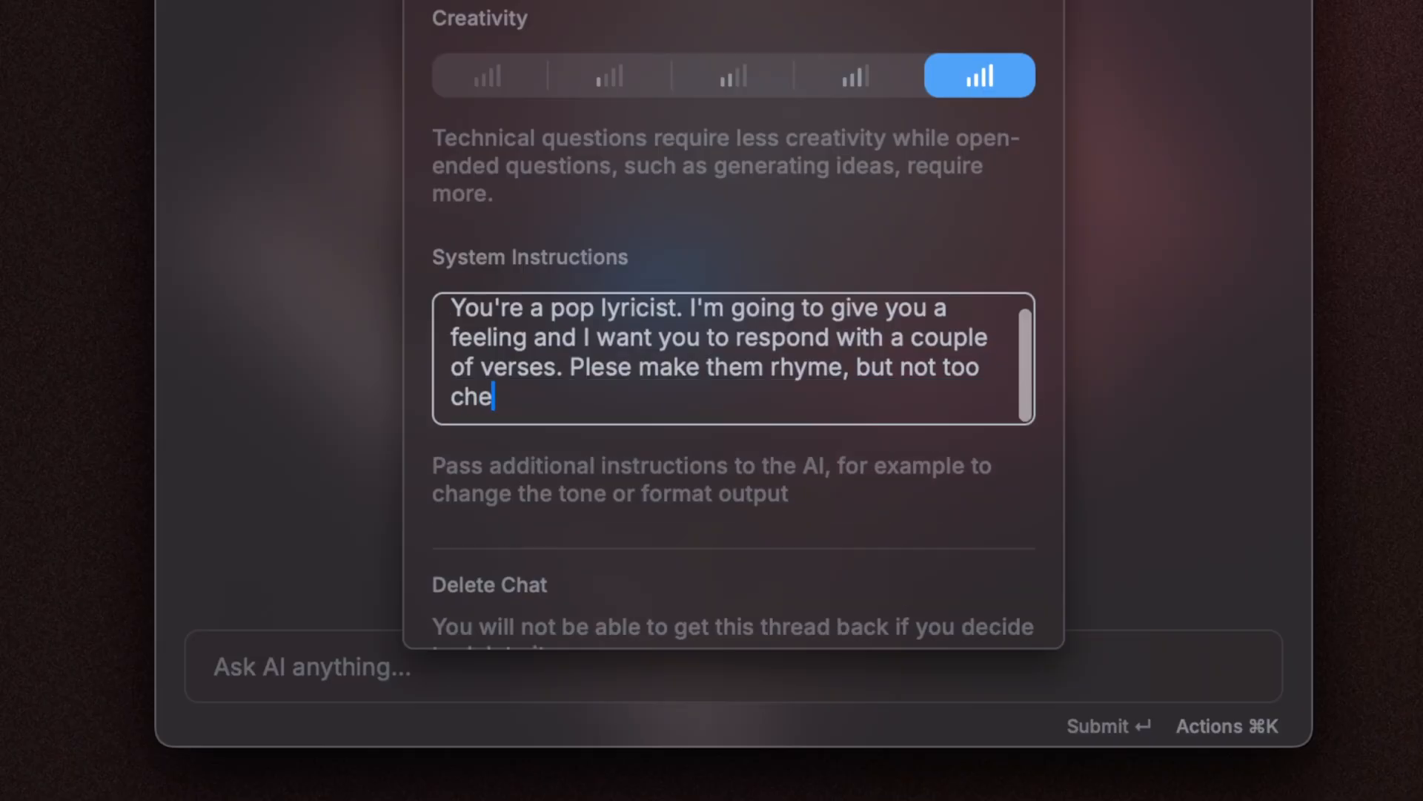
- Finish the system instructions asking for rhyming pop verses that aren't too cheesy
text(esy.)
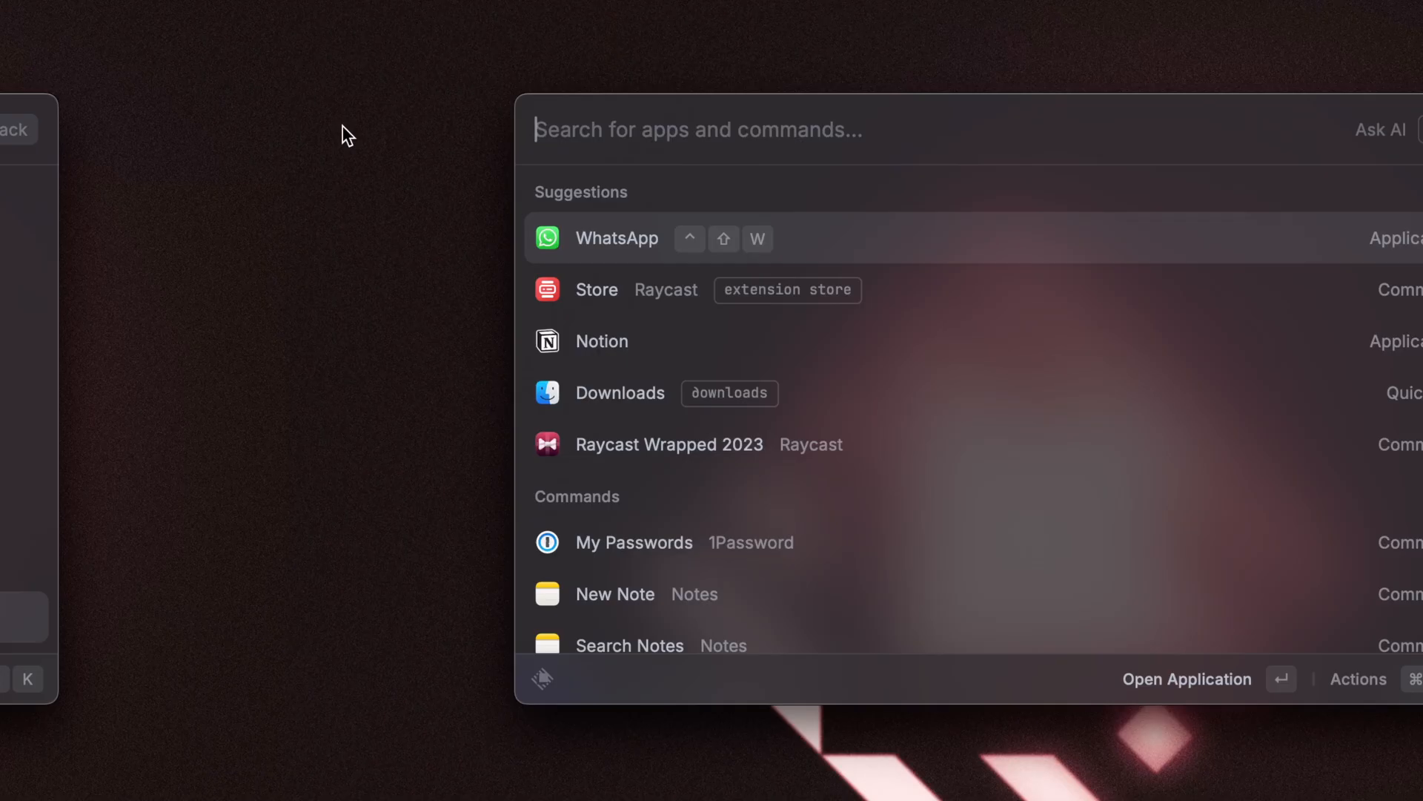
- Create an AI command via 'creat ai', then run 'fil…' and 'convert to' commands
text(creat ai)
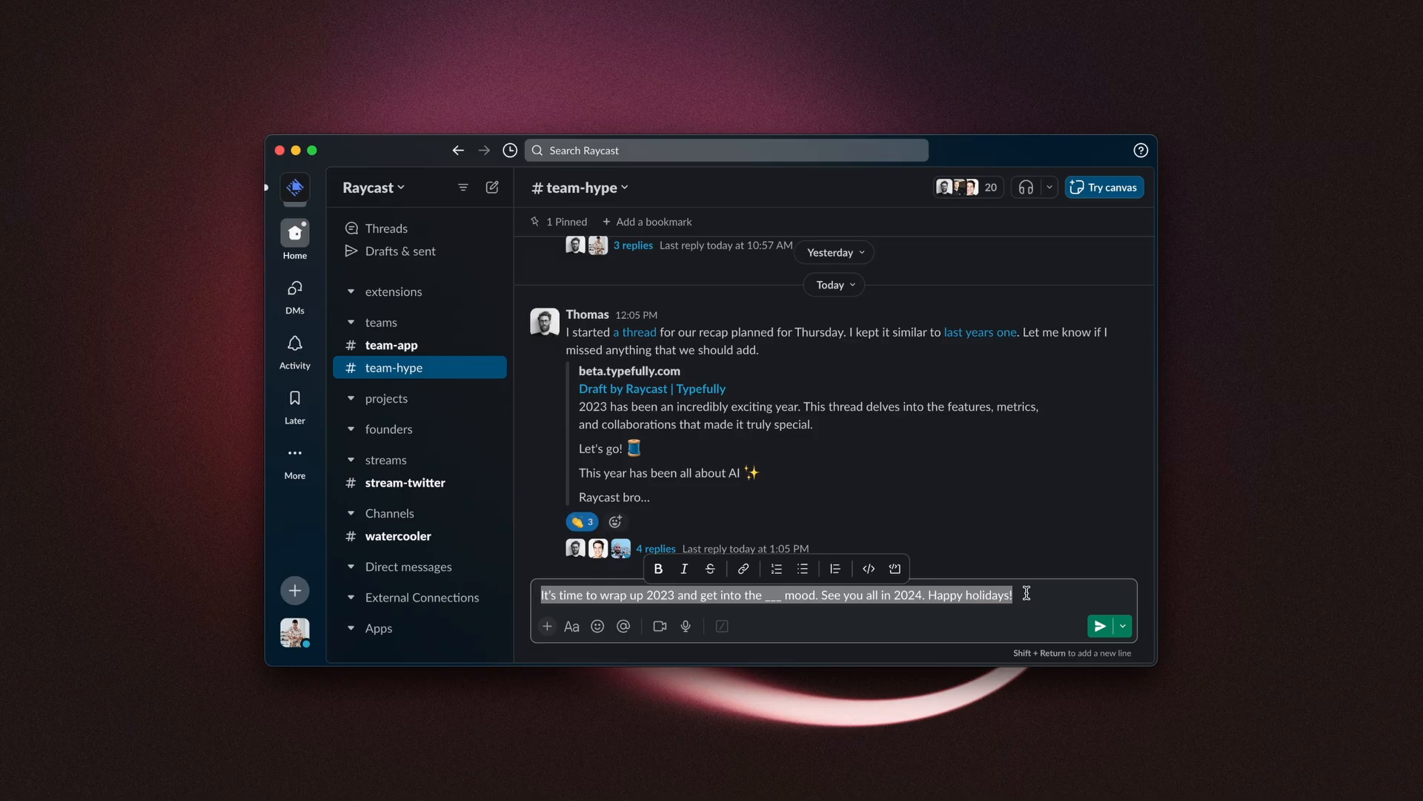
text(fil)
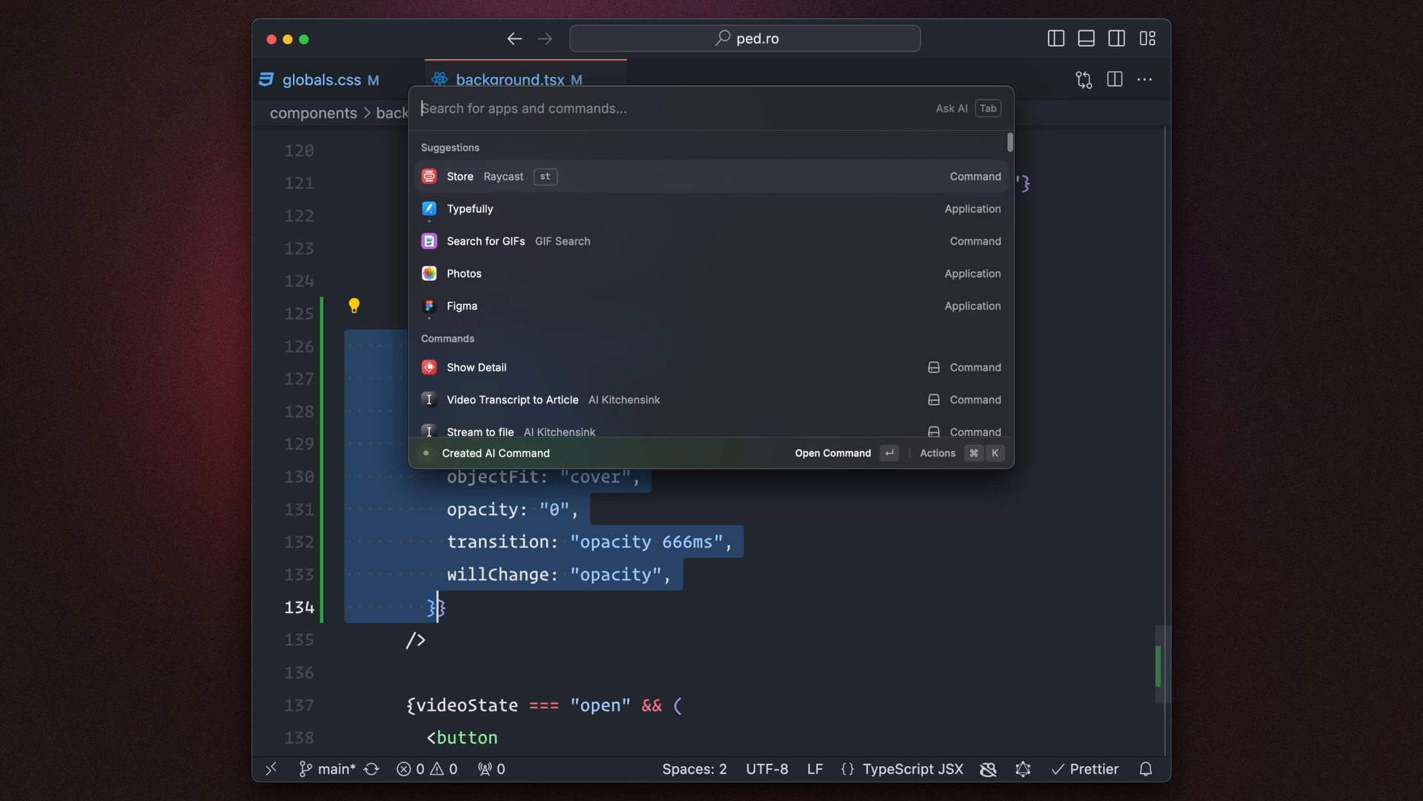
text(convert to)
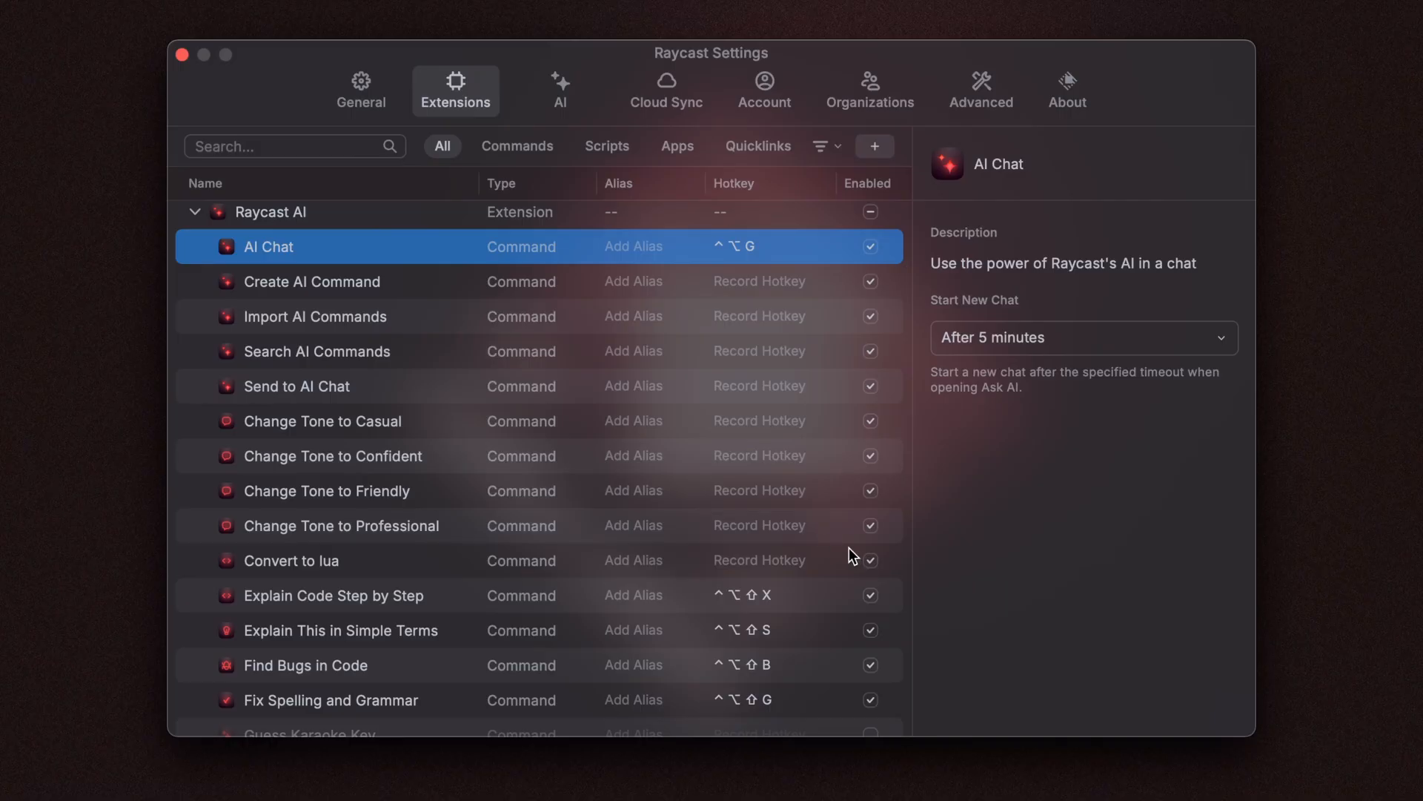
- Add the {selection} Selected Text placeholder to the Make It Rhyme prompt
scroll(down, 3)
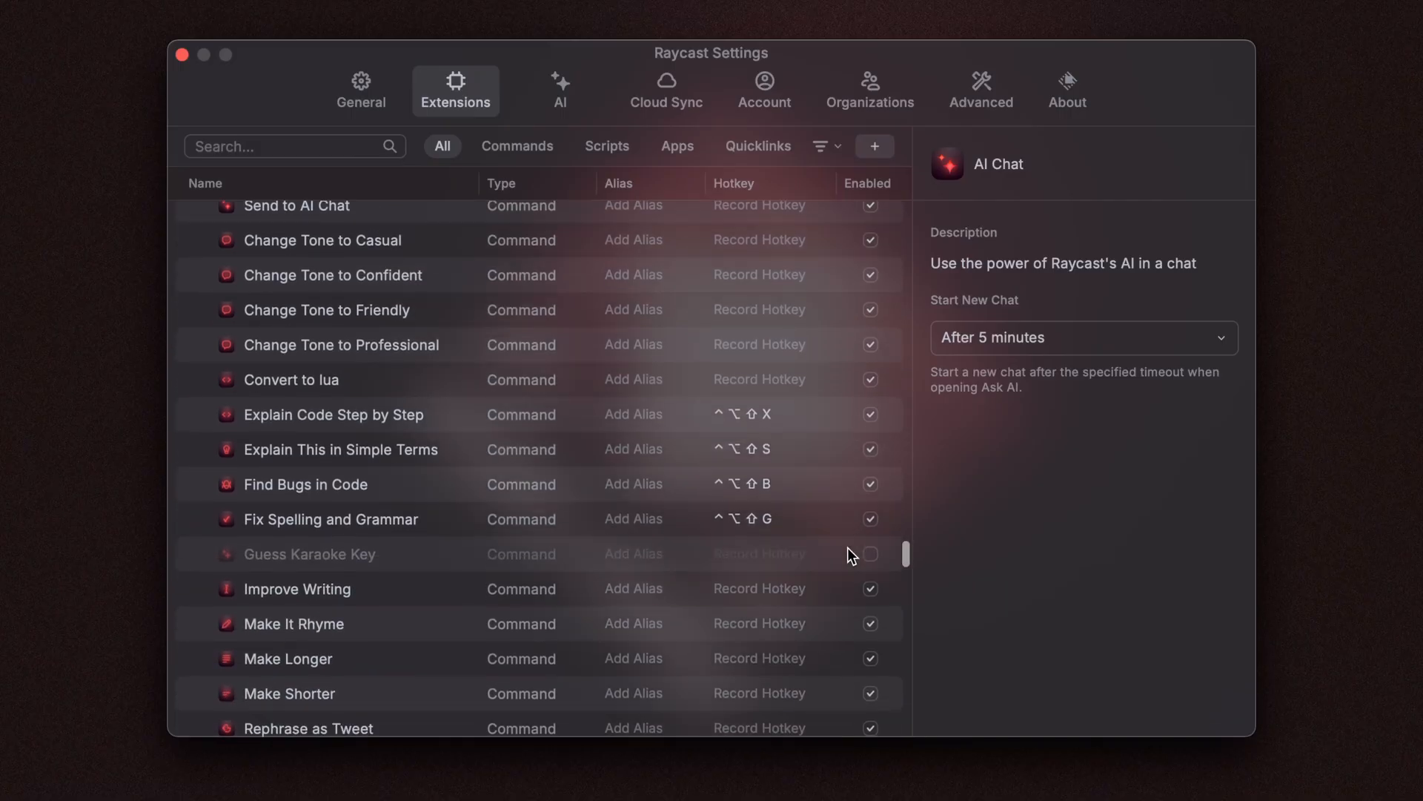
scroll(down, 3)
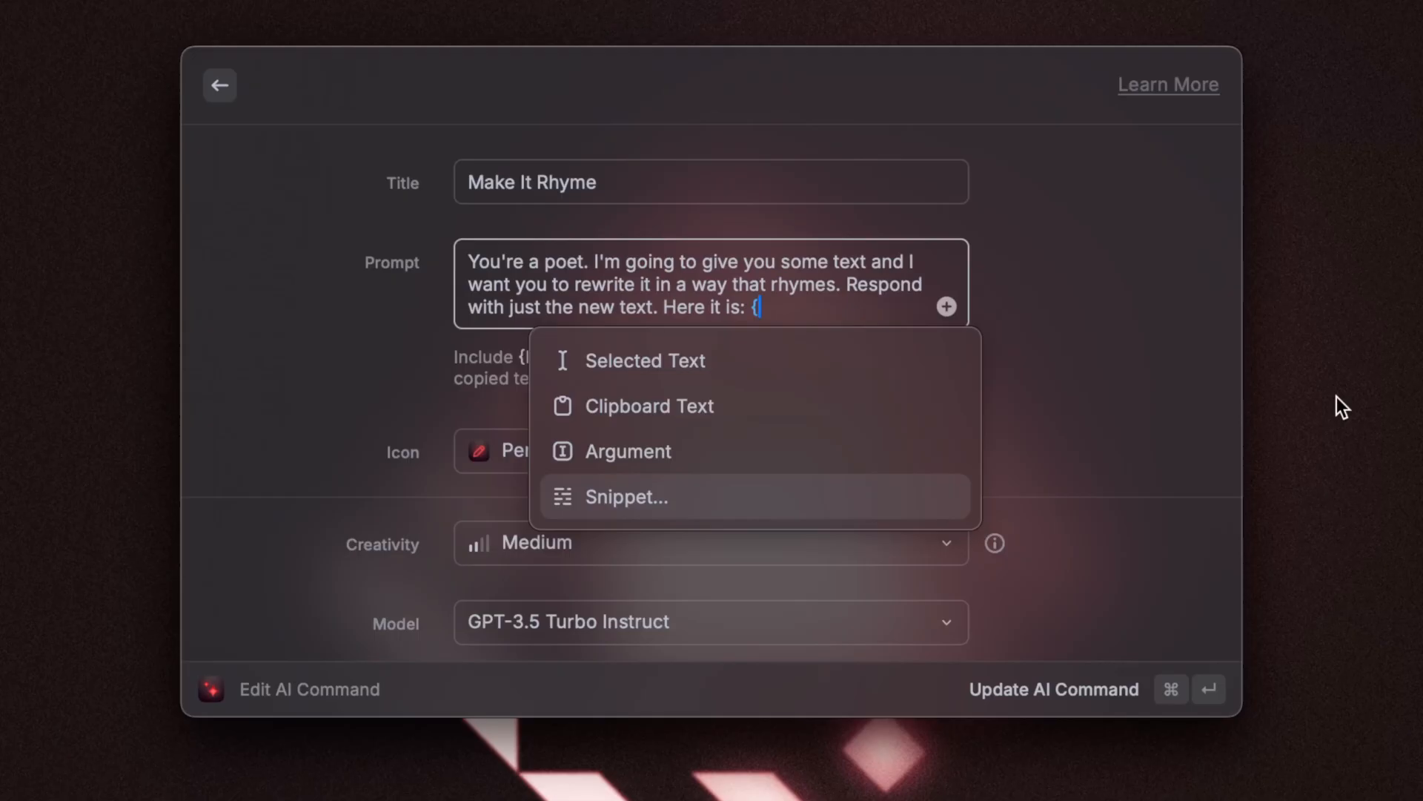
click(646, 360)
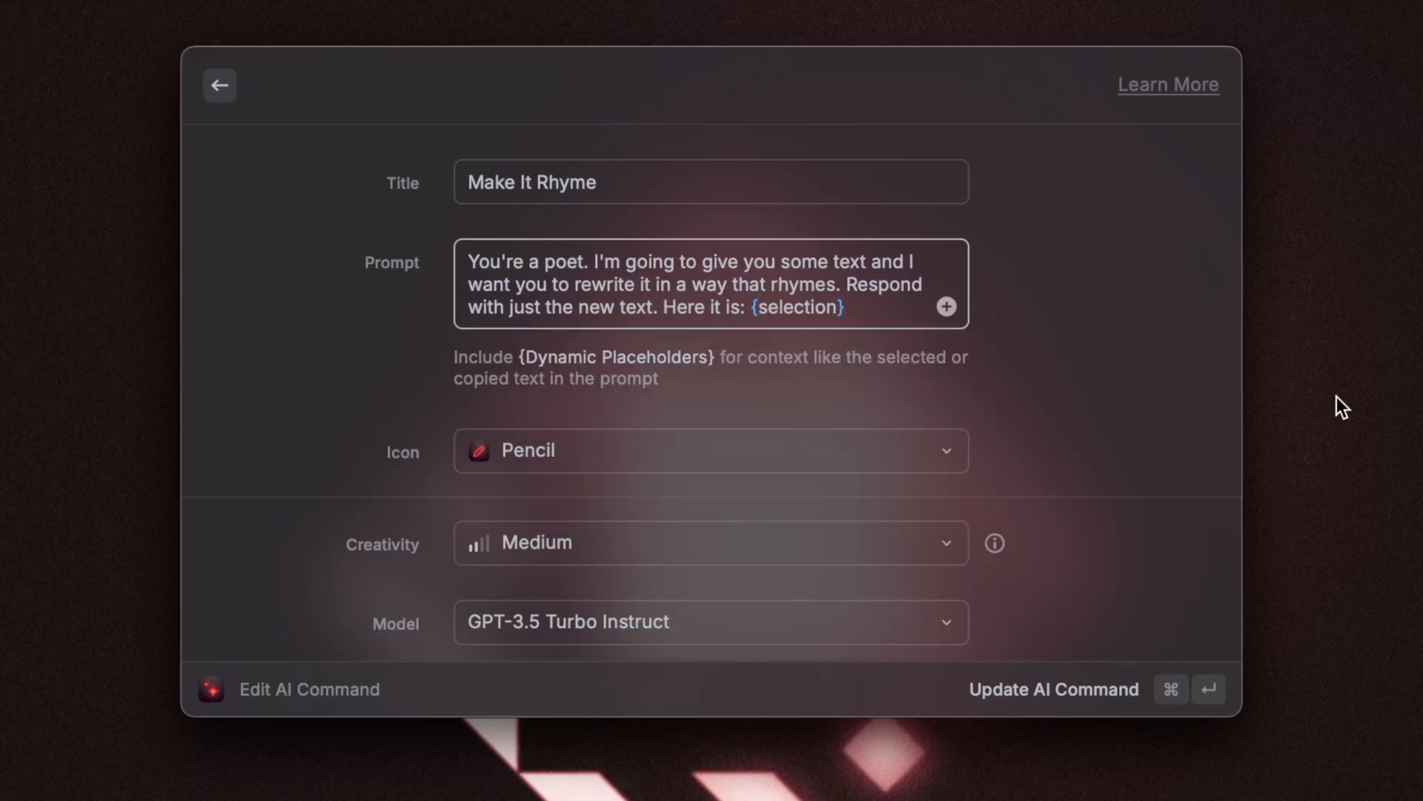
scroll(down, 3)
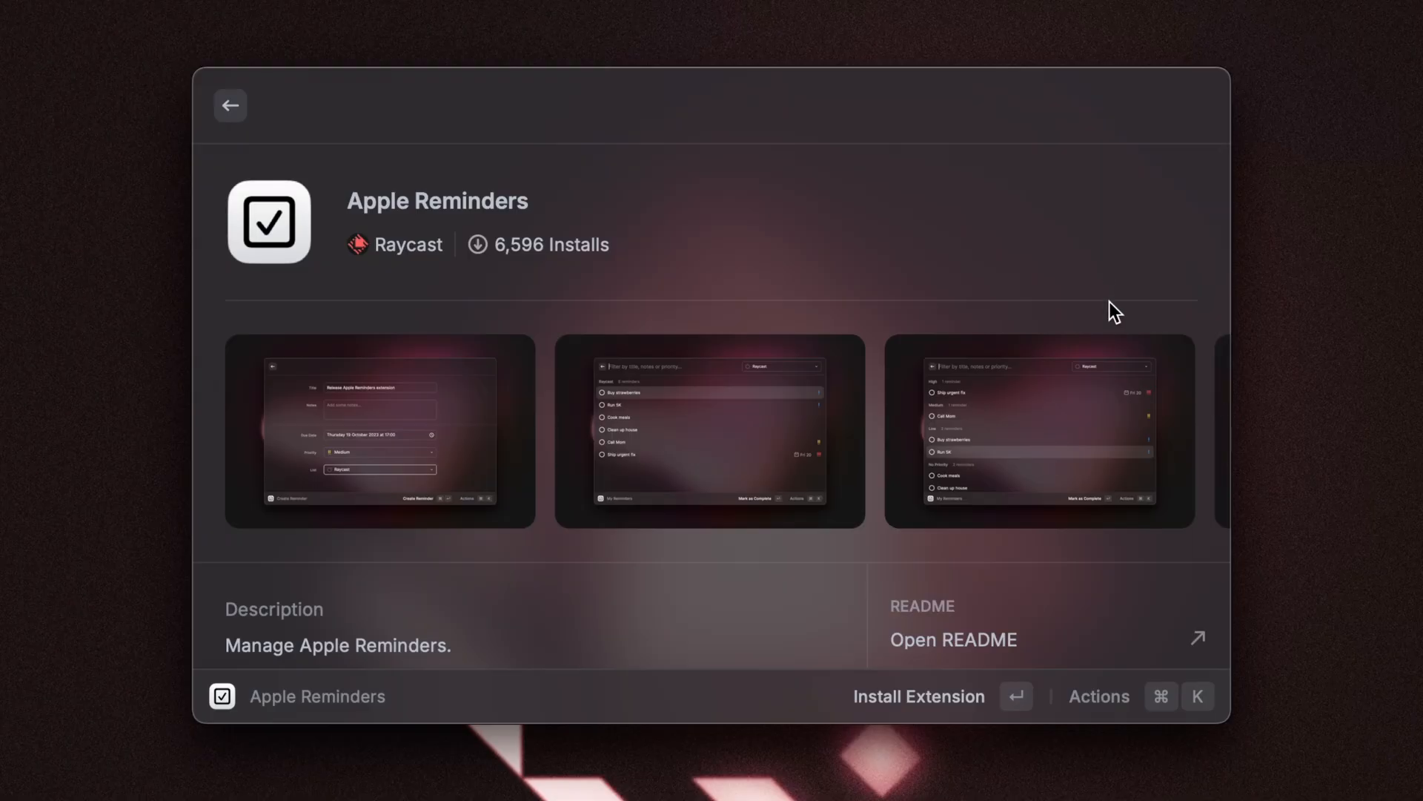
- Scroll through the Apple Reminders extension page in the Store
scroll(down, 3)
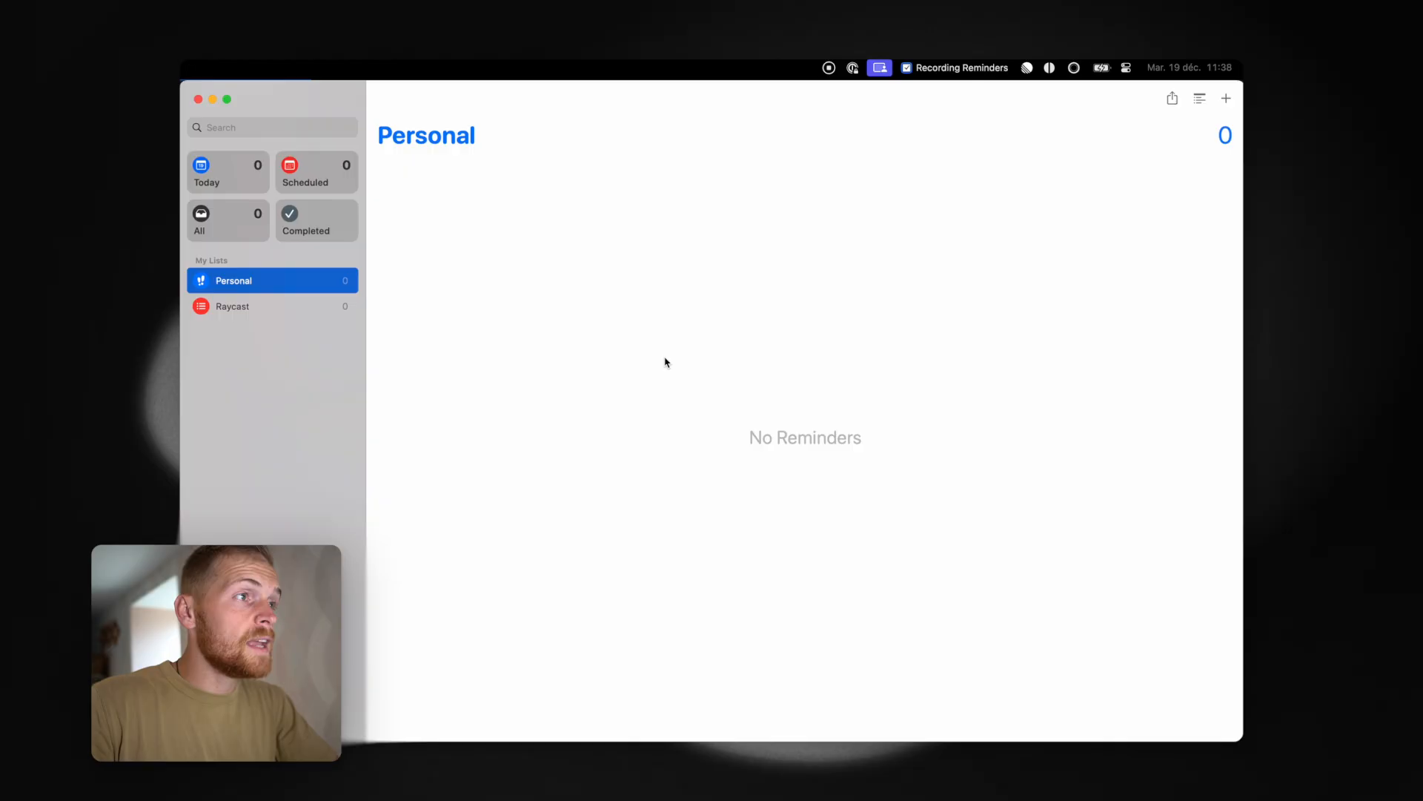
mouse_move(645, 294)
text(qui)
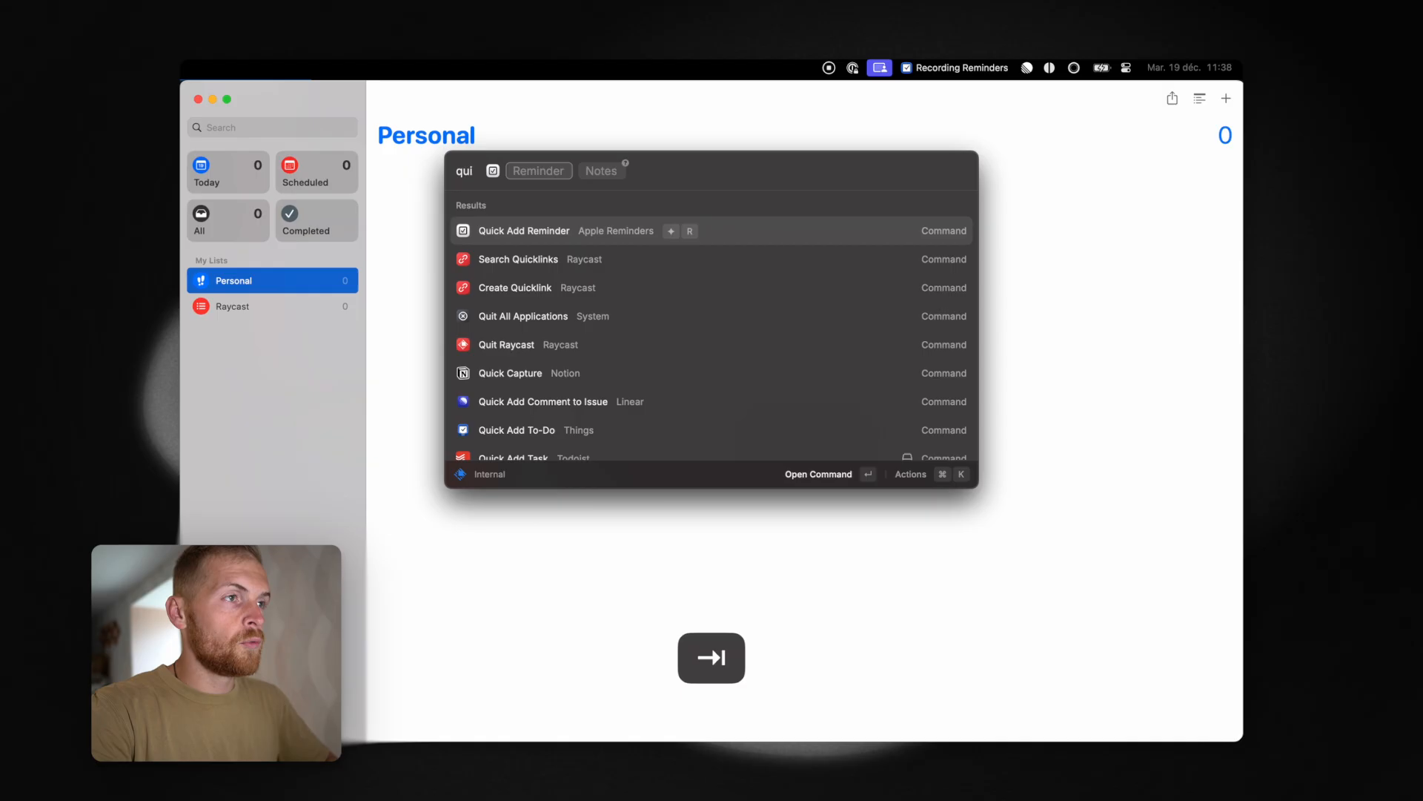
- Quick-add 'Buy groceries today at 18:00' and dismiss its details panel
text(Buy groceries)
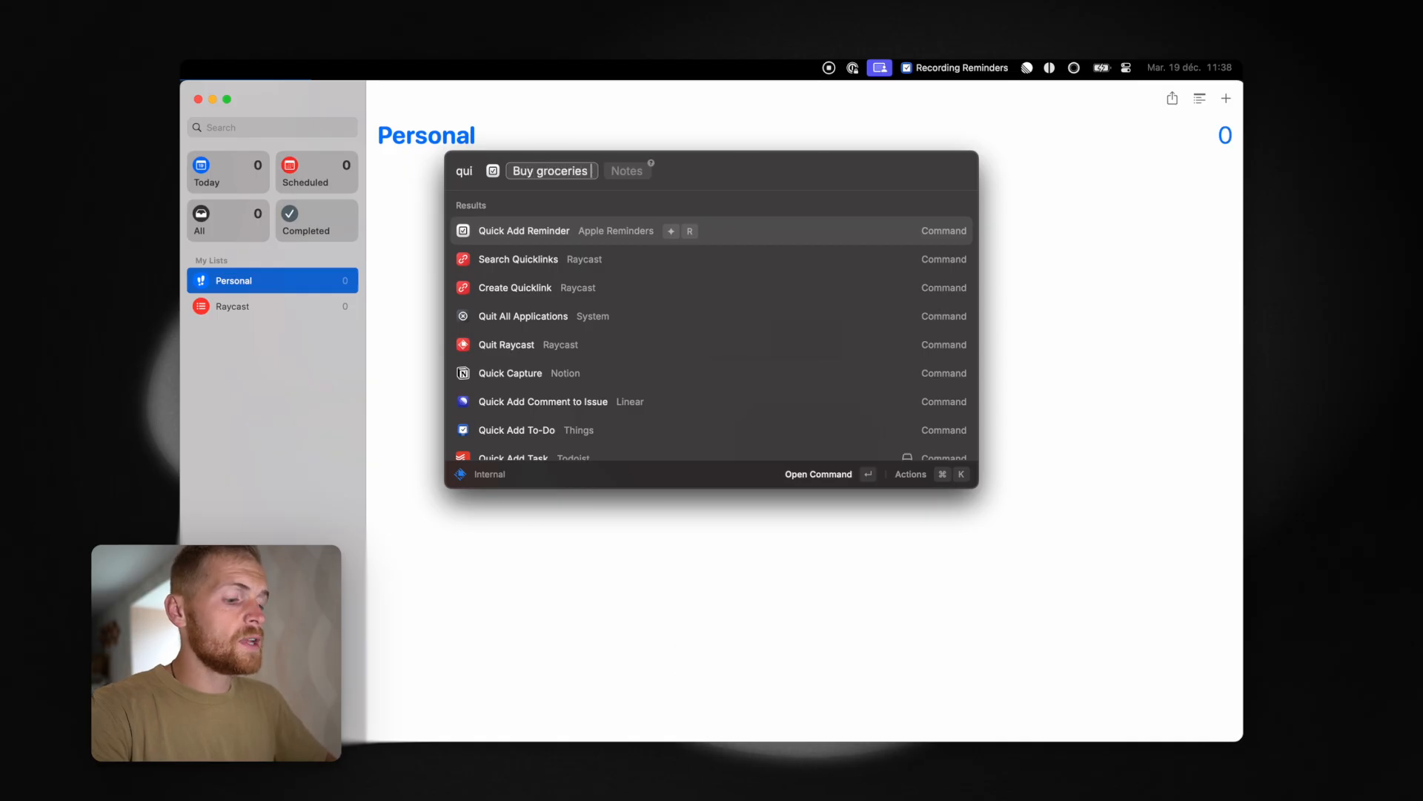
text(today at)
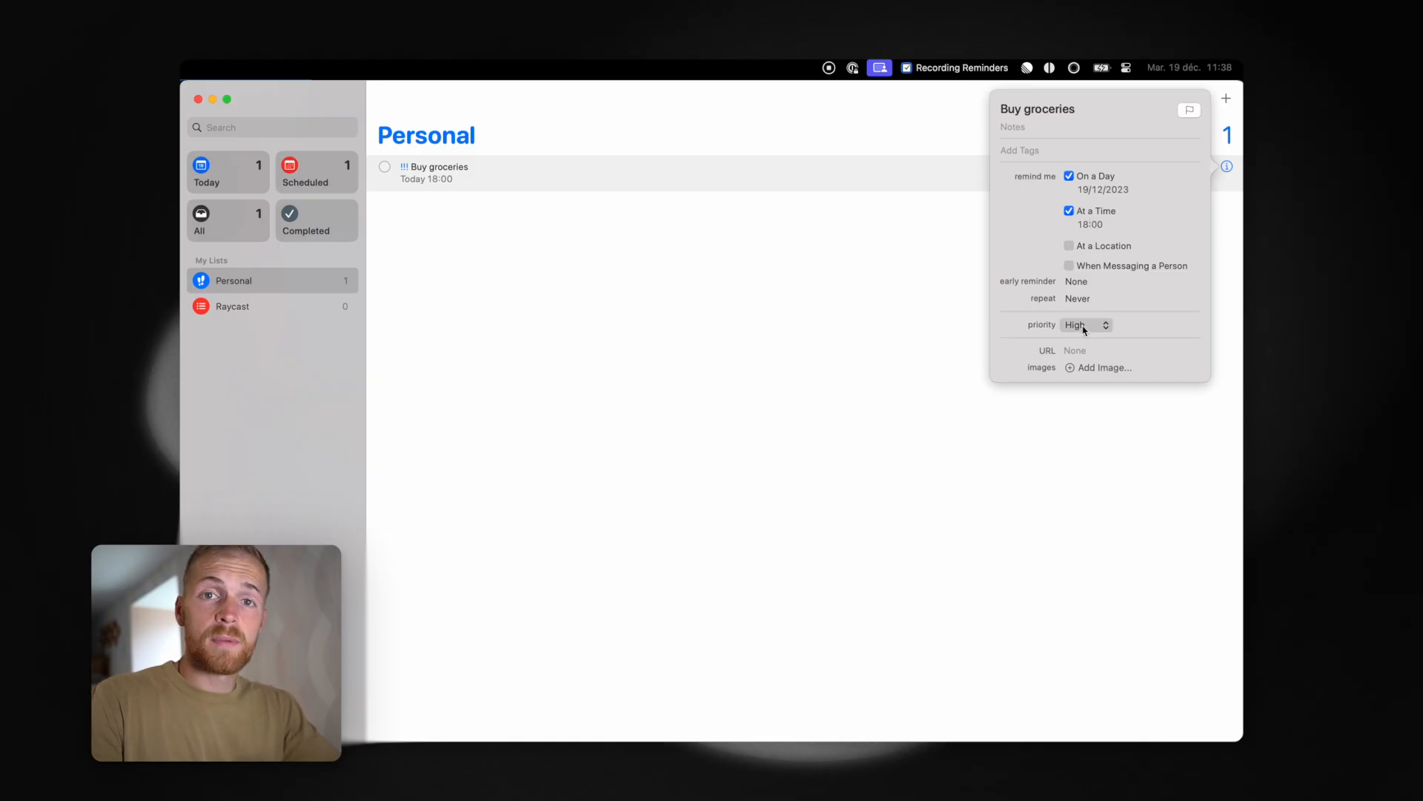
click(651, 228)
text(qui)
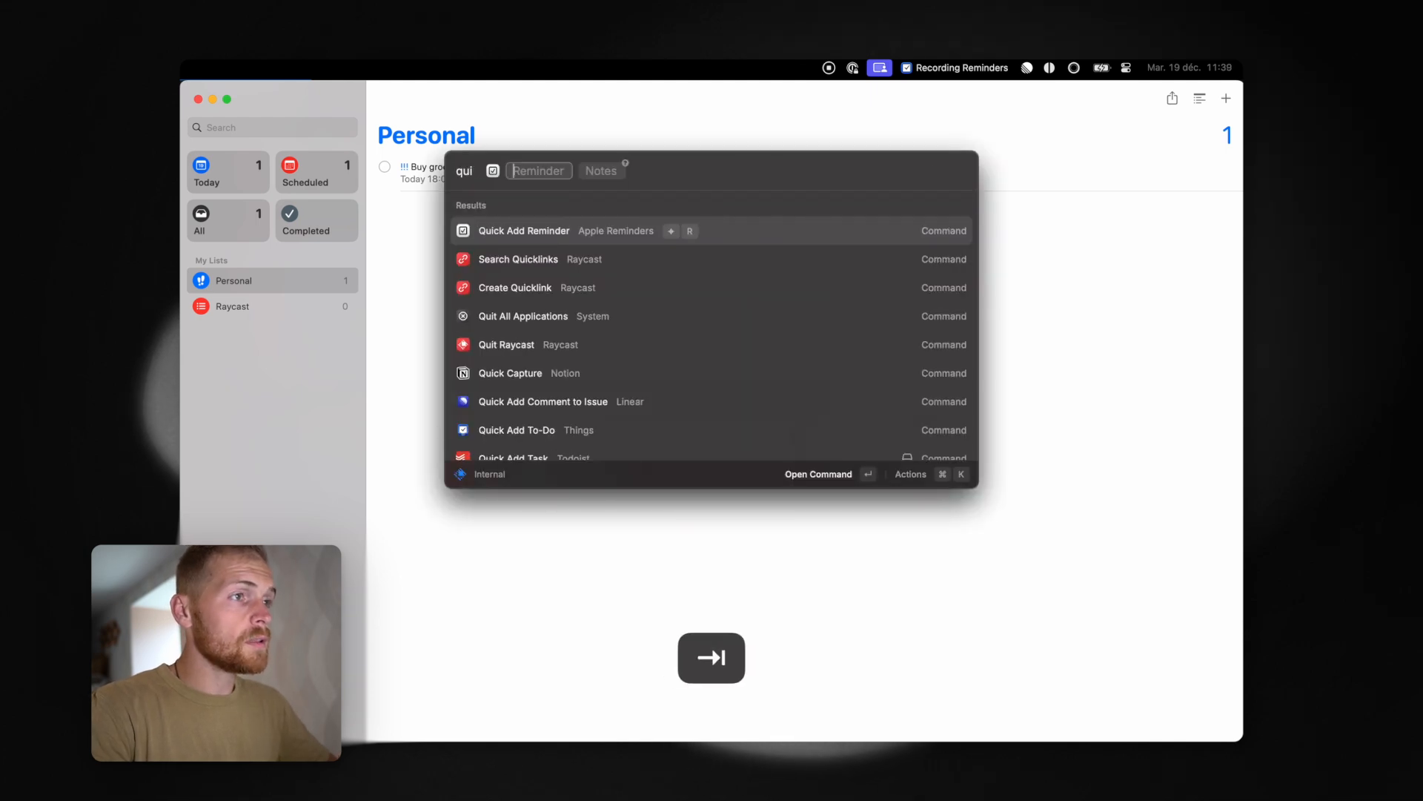
- Quick-add a 'Clean the house' reminder for today, repeating daily
text(Clean the h)
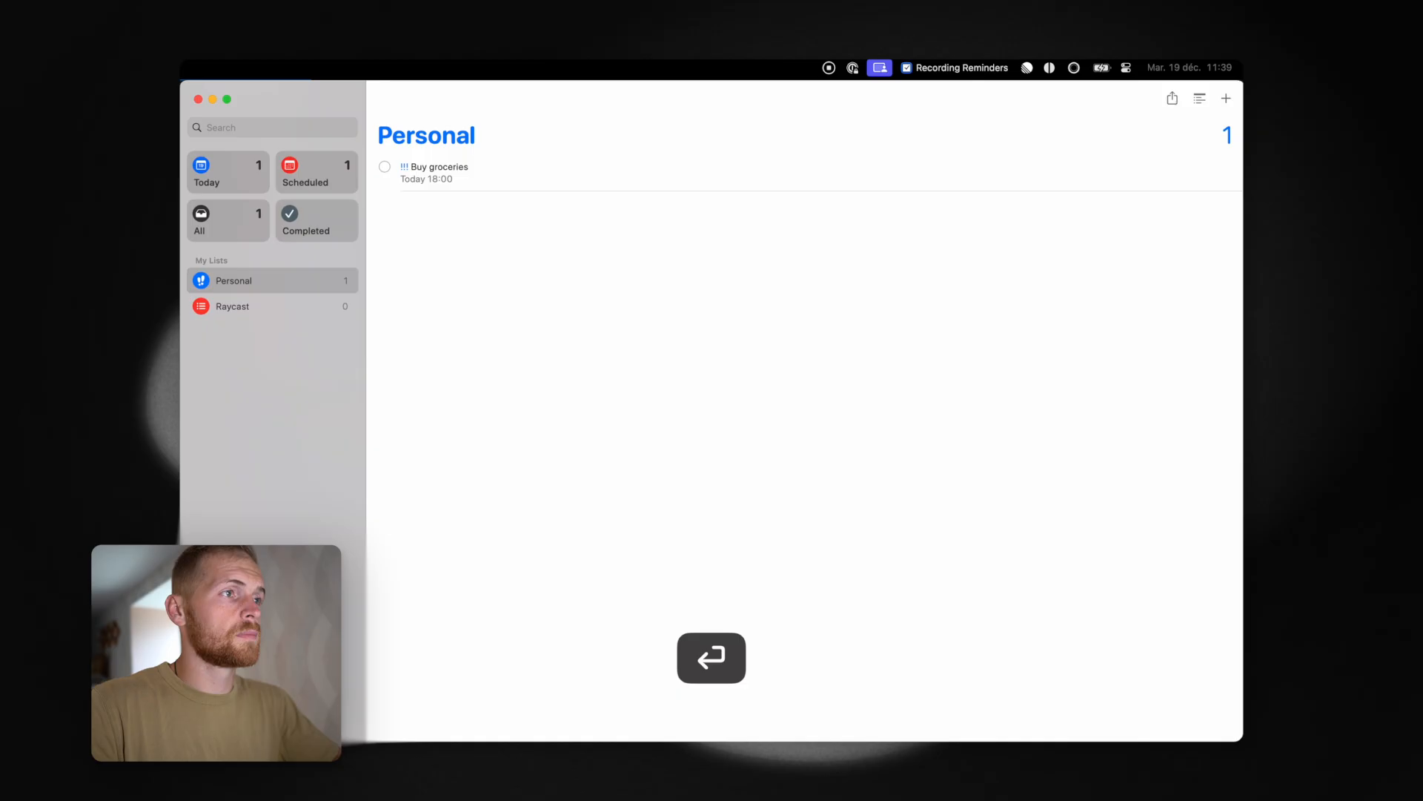
key(return)
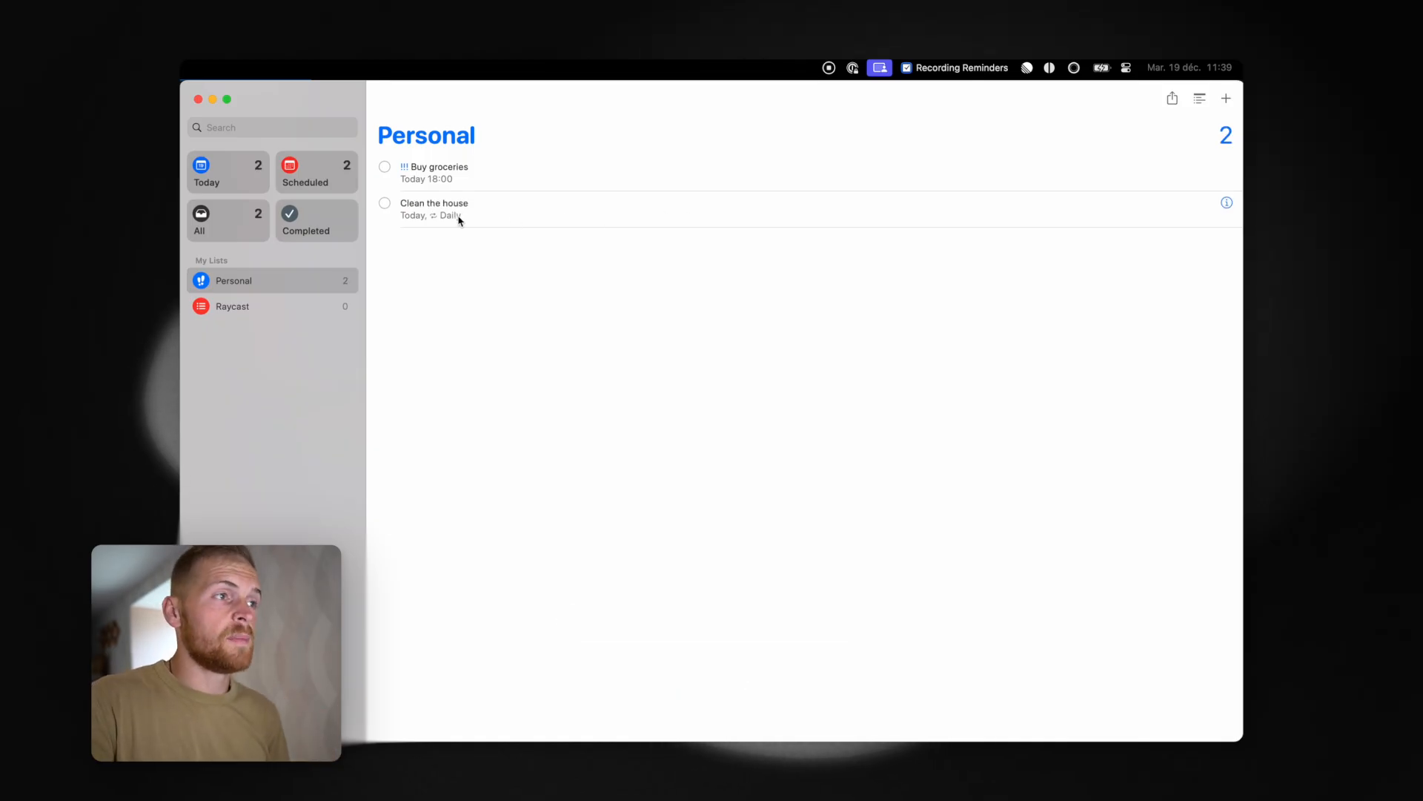
mouse_move(547, 243)
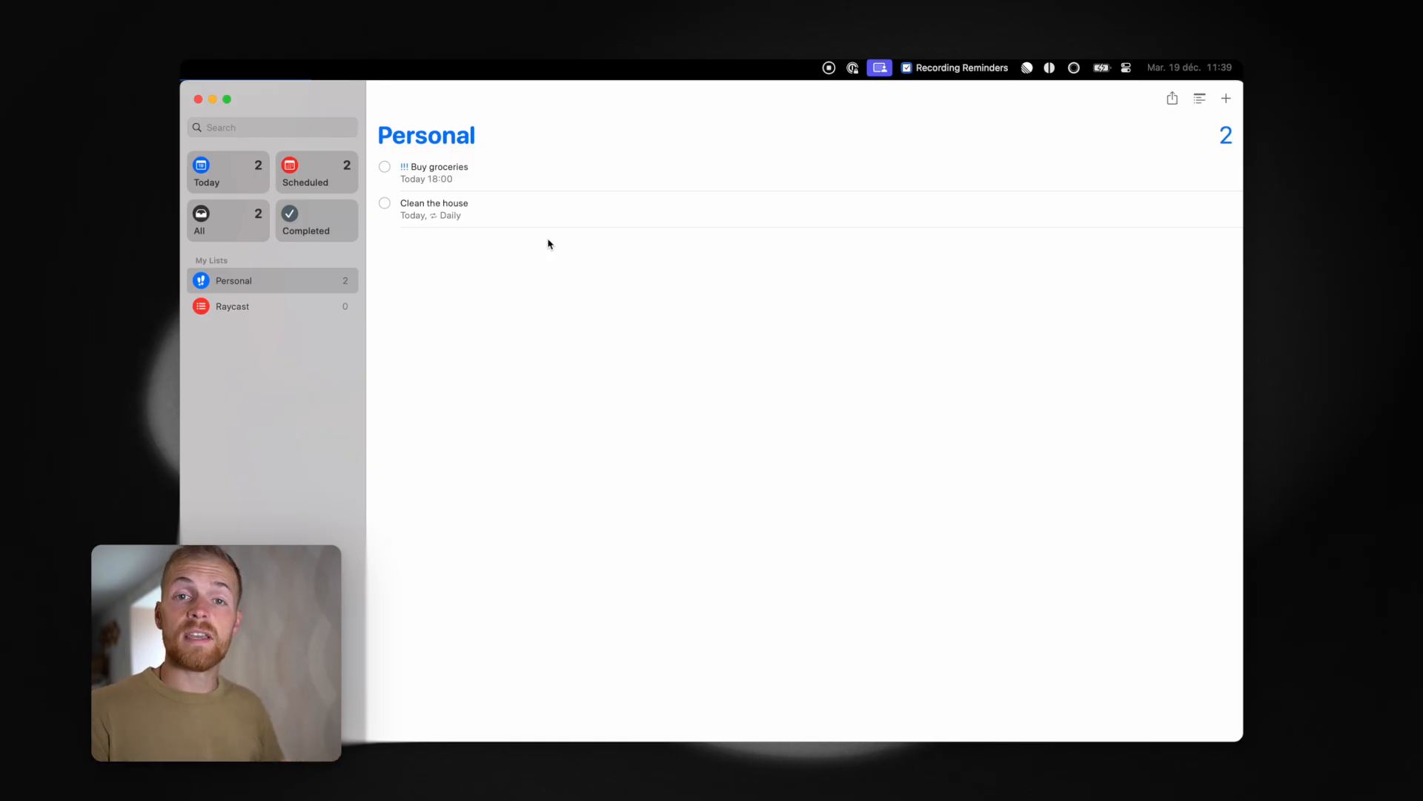
- Quick-add a 'Fix a bug in raycast list' reminder with detail notes to the Raycast list
text(qu)
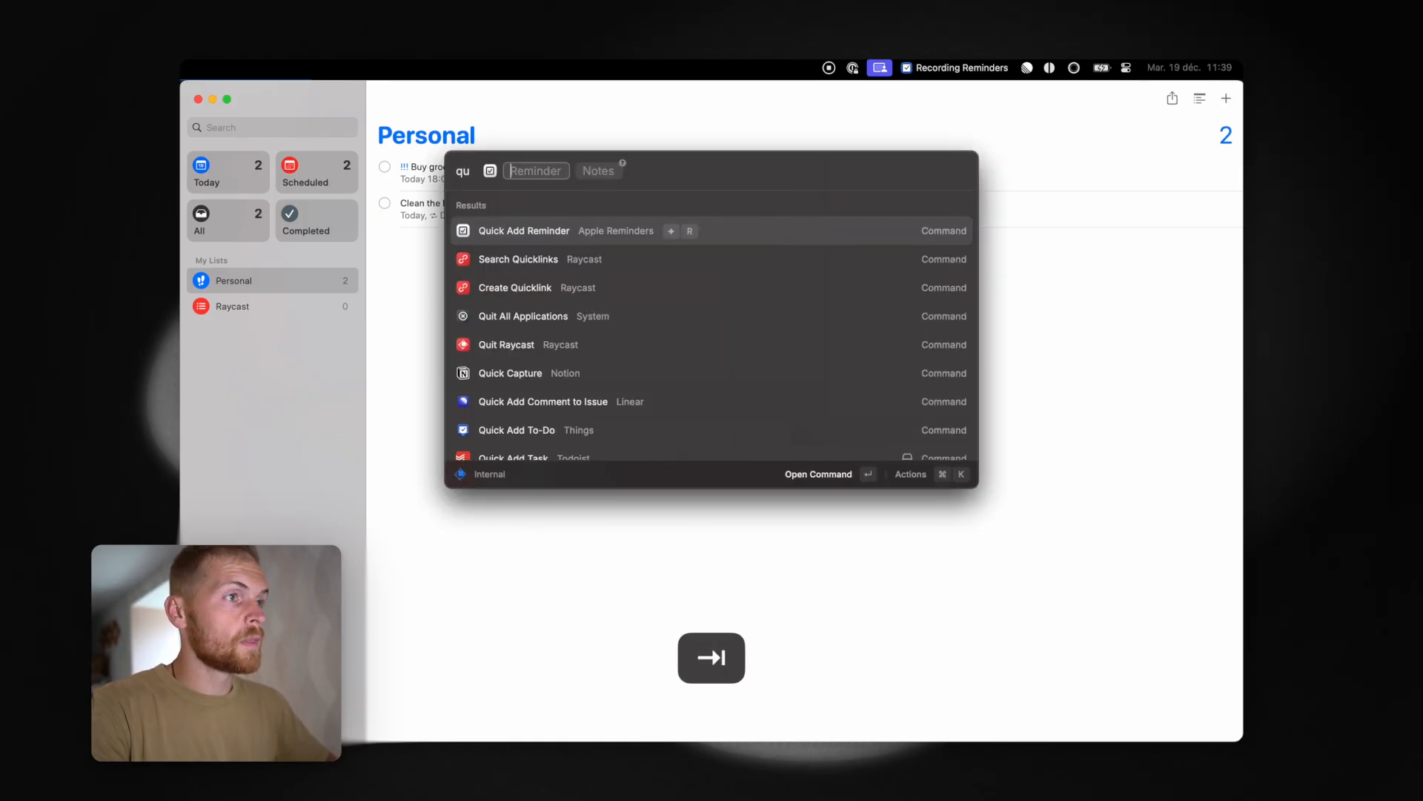
text(Fix a bug in raycast list)
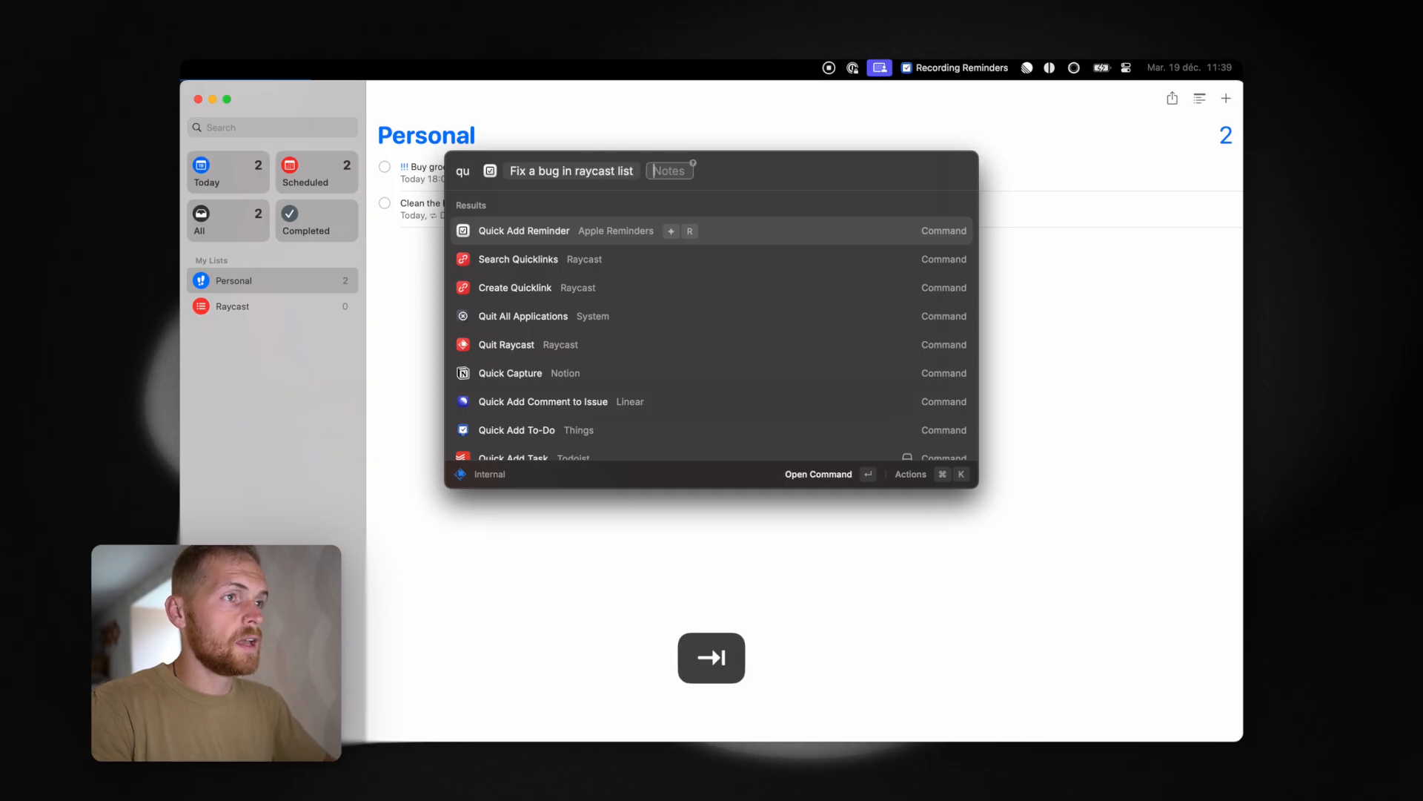
text(It has to d)
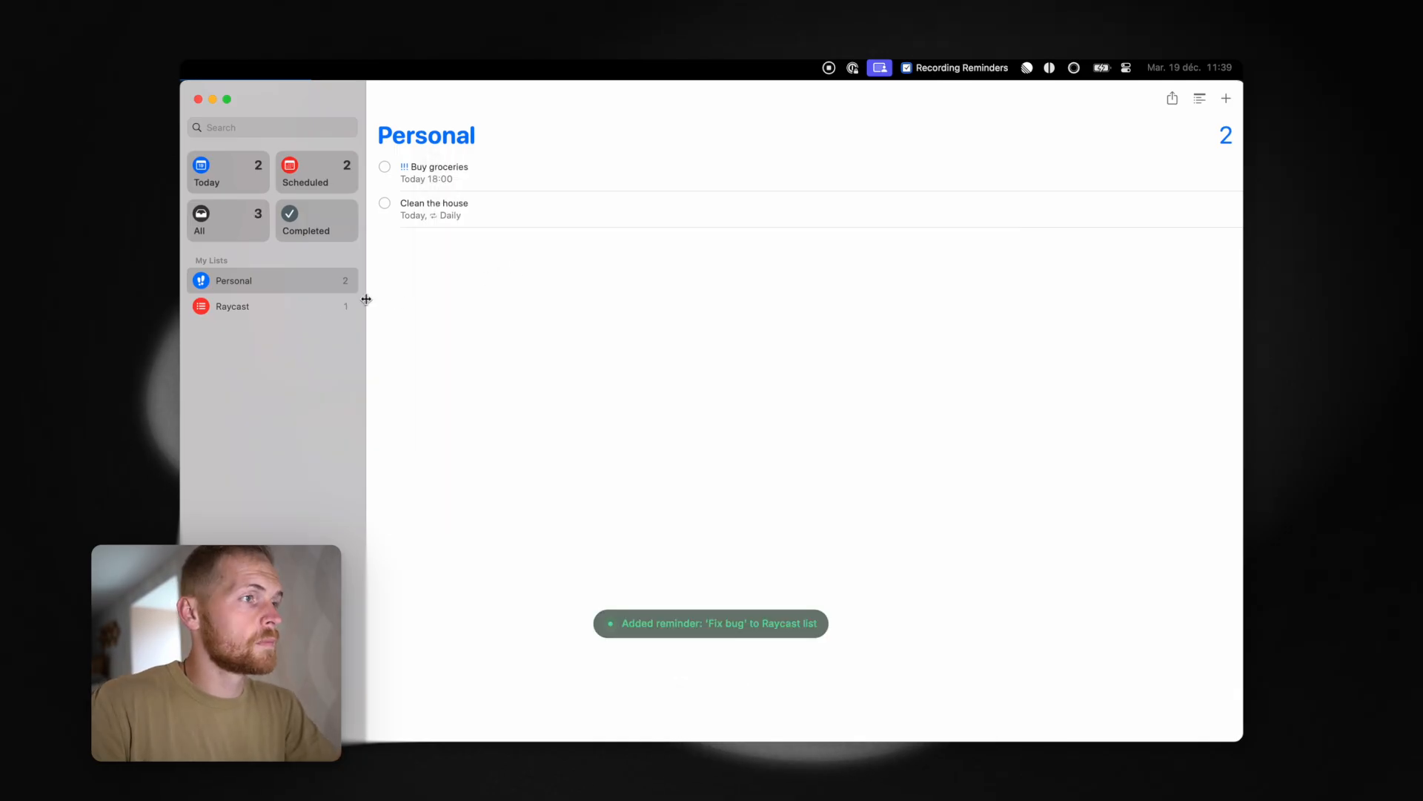
click(232, 306)
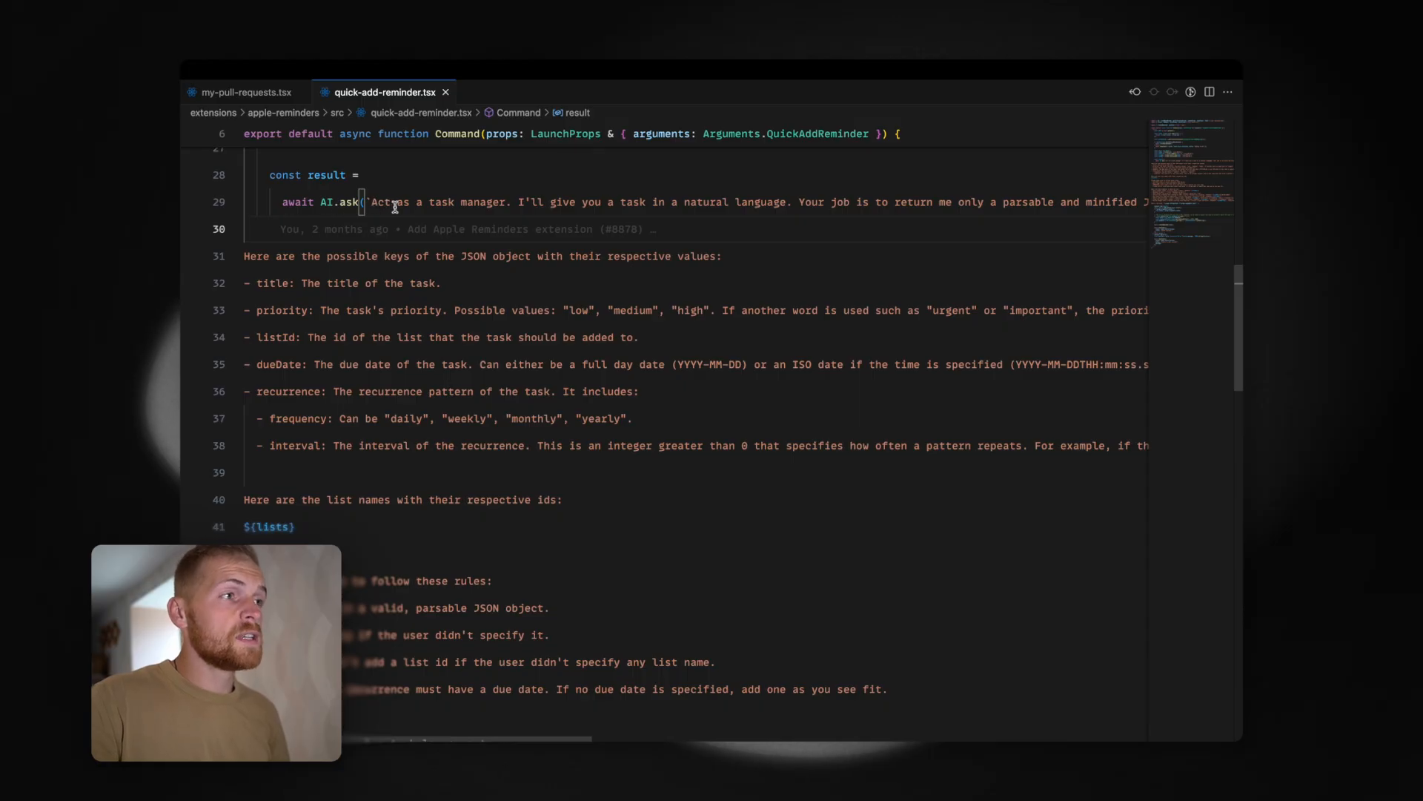
mouse_move(379, 204)
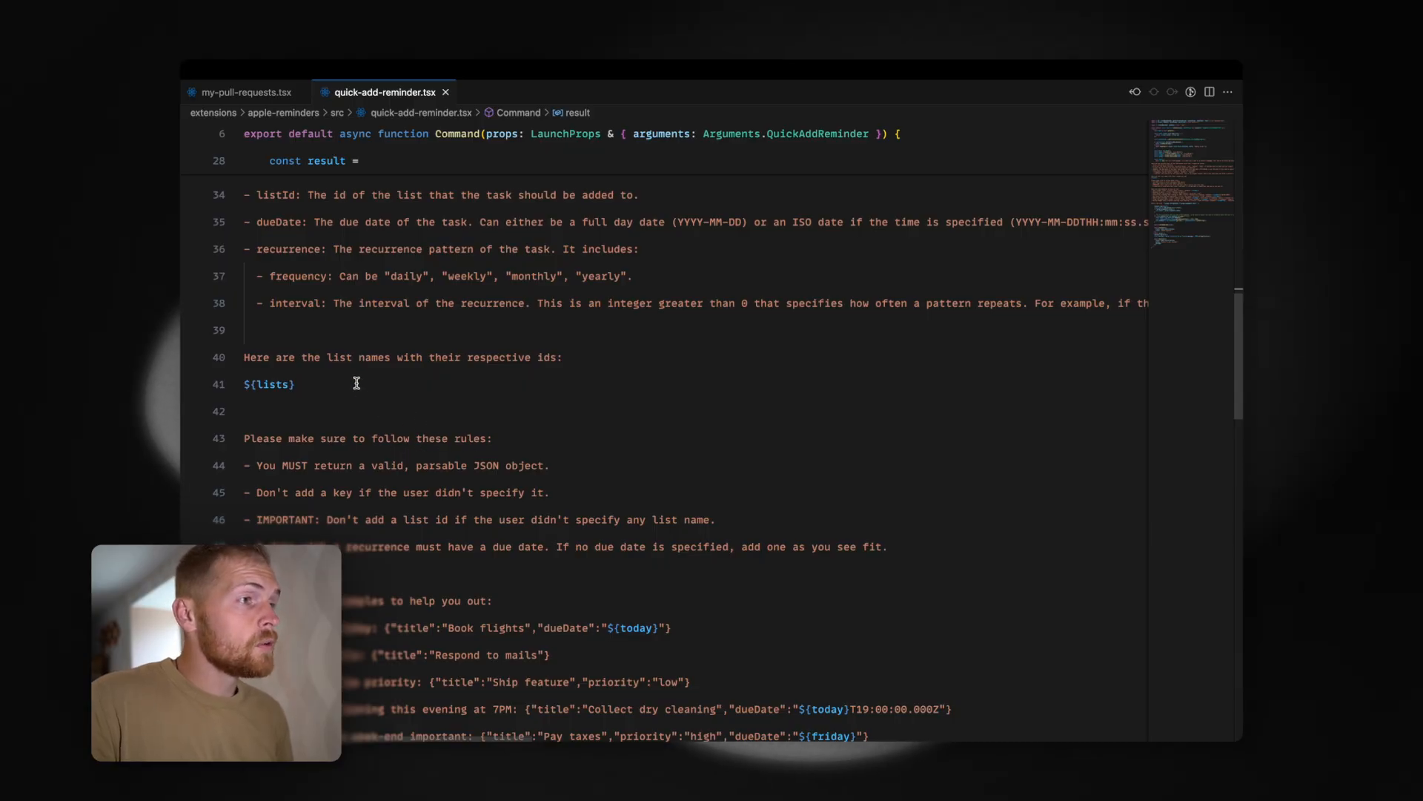
- Scroll through quick-add-reminder.tsx to review the AI prompt, key descriptions and example reminders
scroll(down, 3)
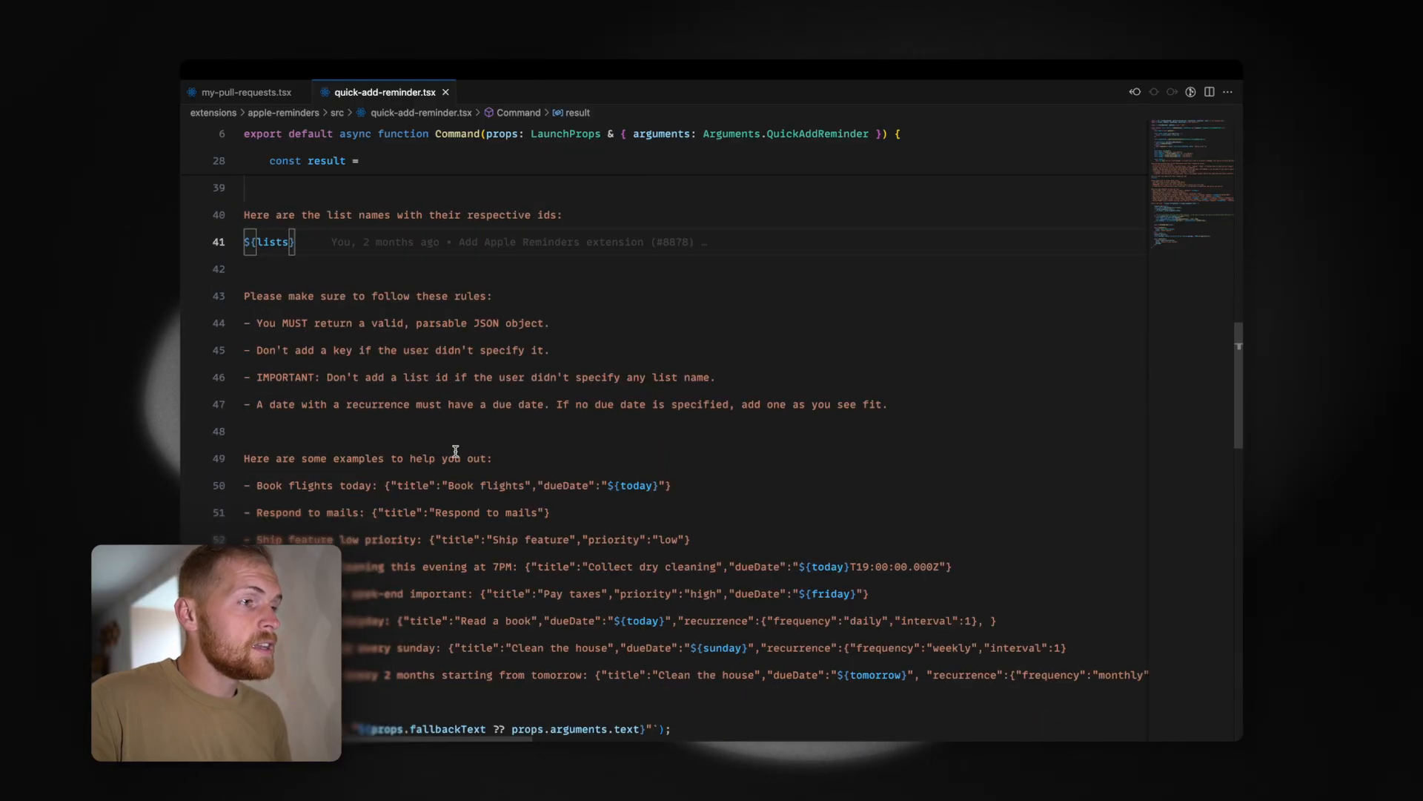
scroll(down, 3)
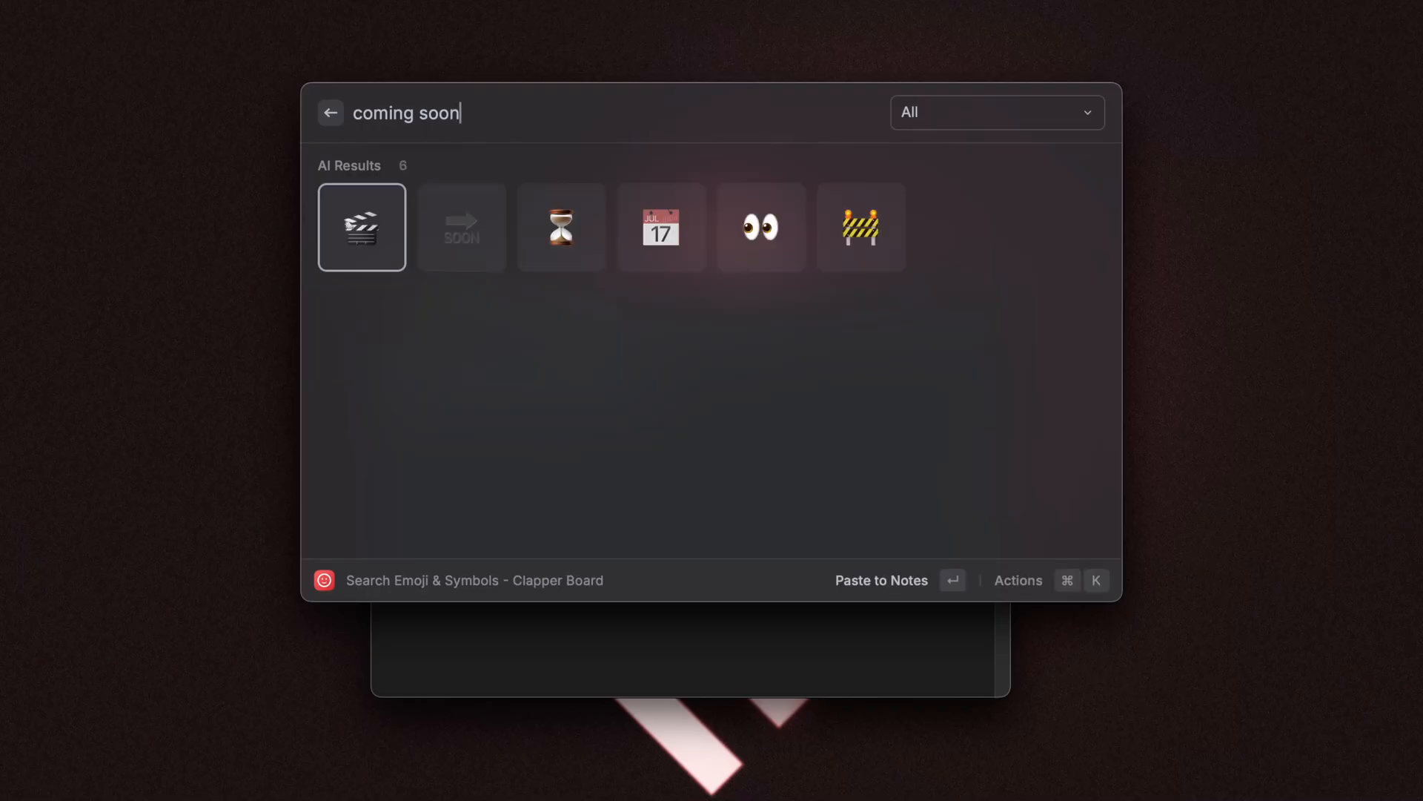
- Search emoji for 'coming soon' to get six AI-suggested results, led by the clapper board
click(761, 227)
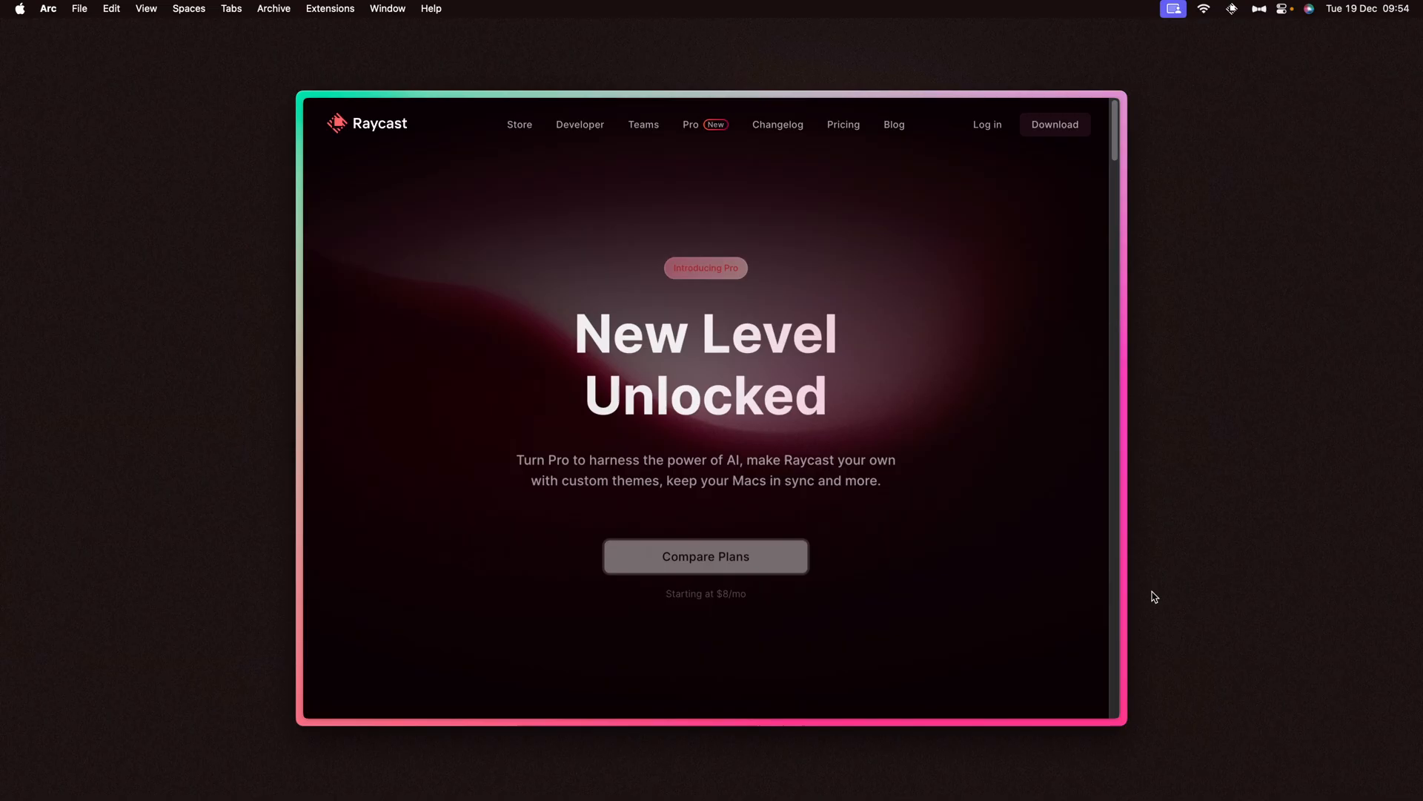
- Scroll the Raycast Pro page down to the 'Your Mac just got smarter' AI section
scroll(down, 3)
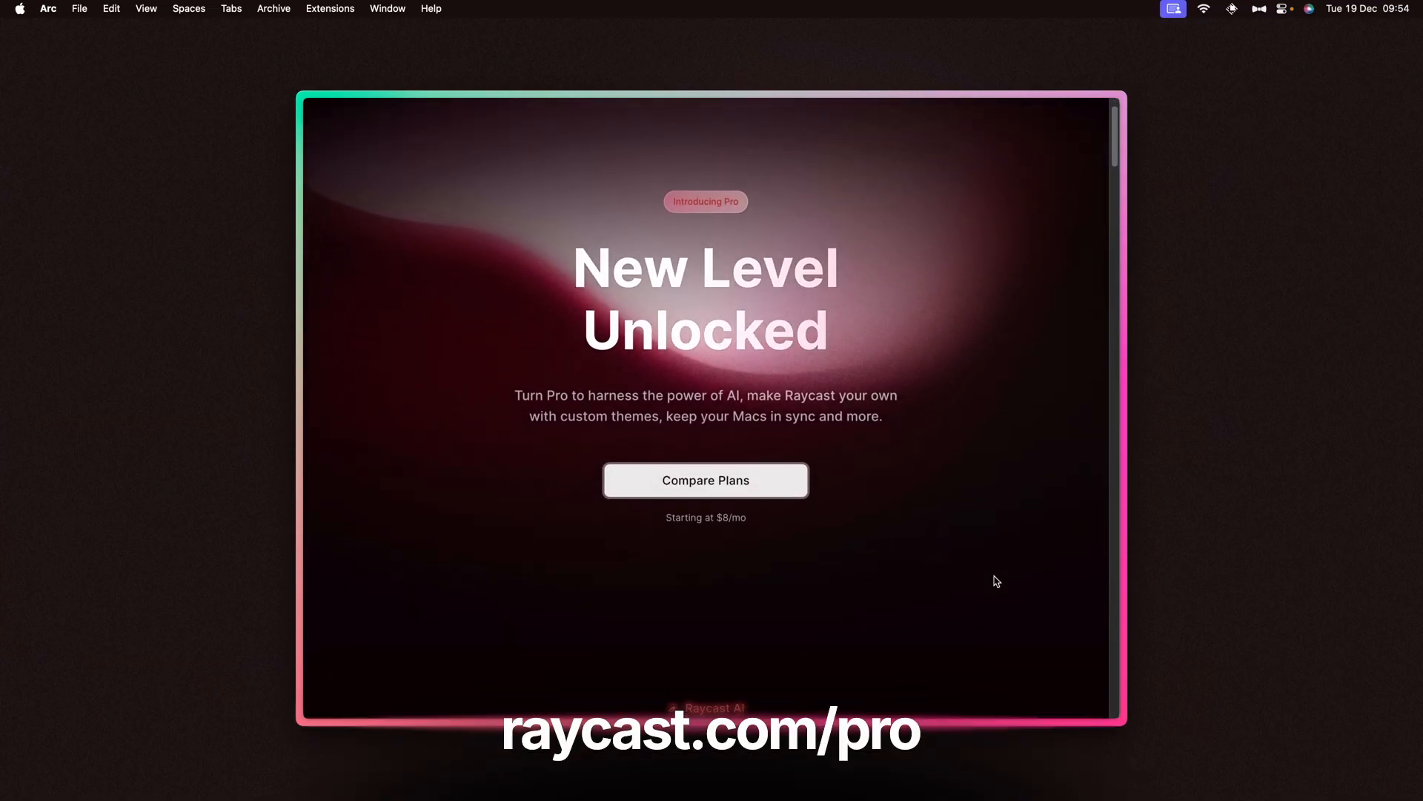
scroll(down, 3)
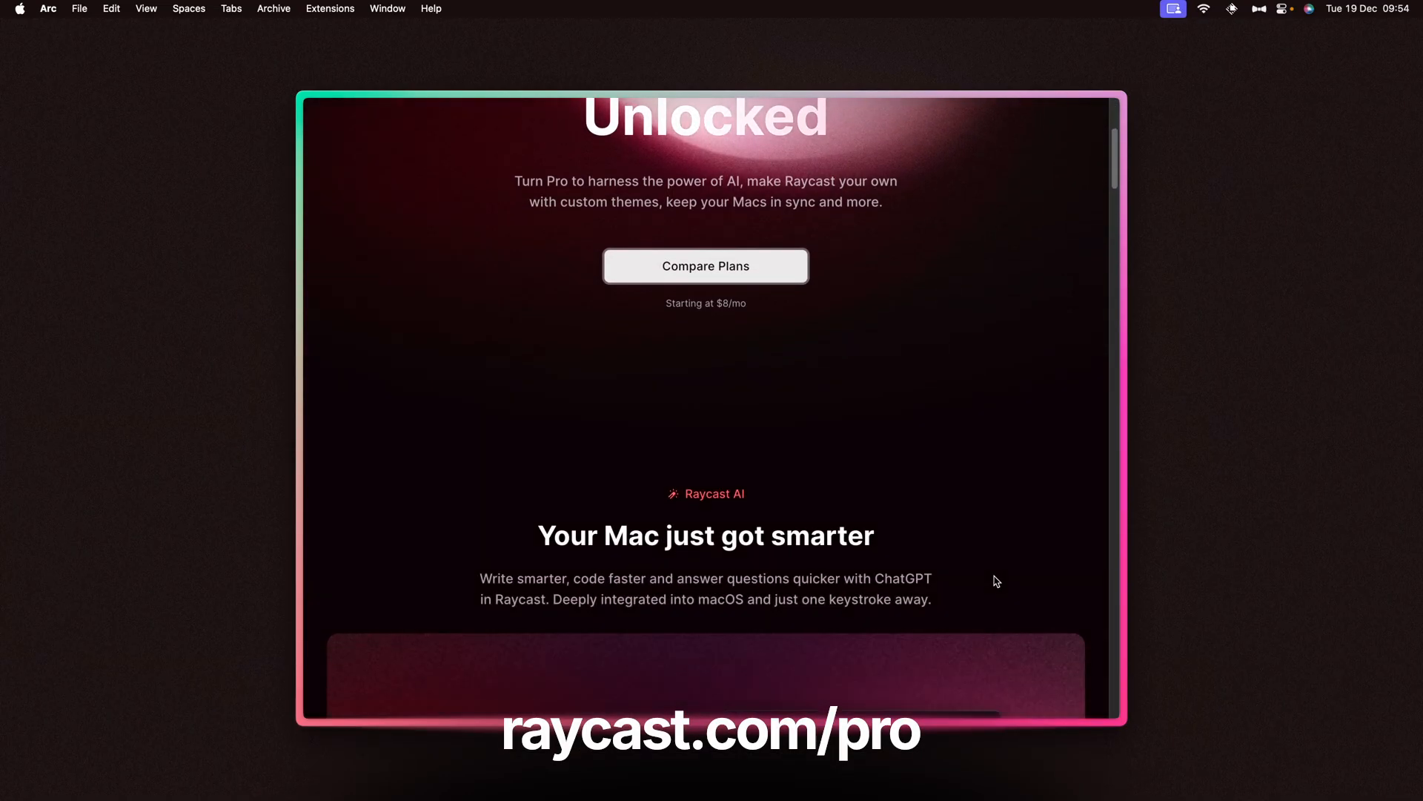
scroll(down, 3)
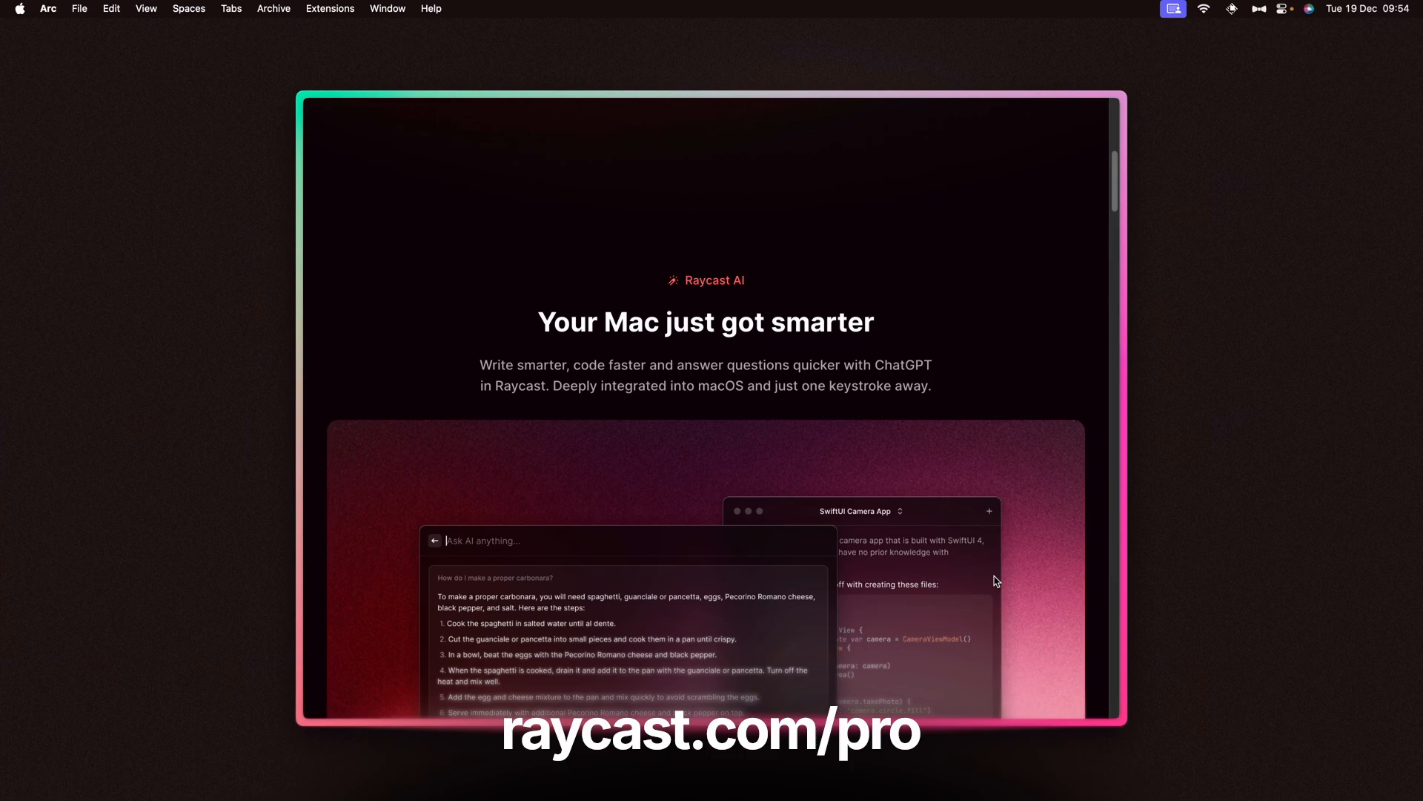
scroll(down, 3)
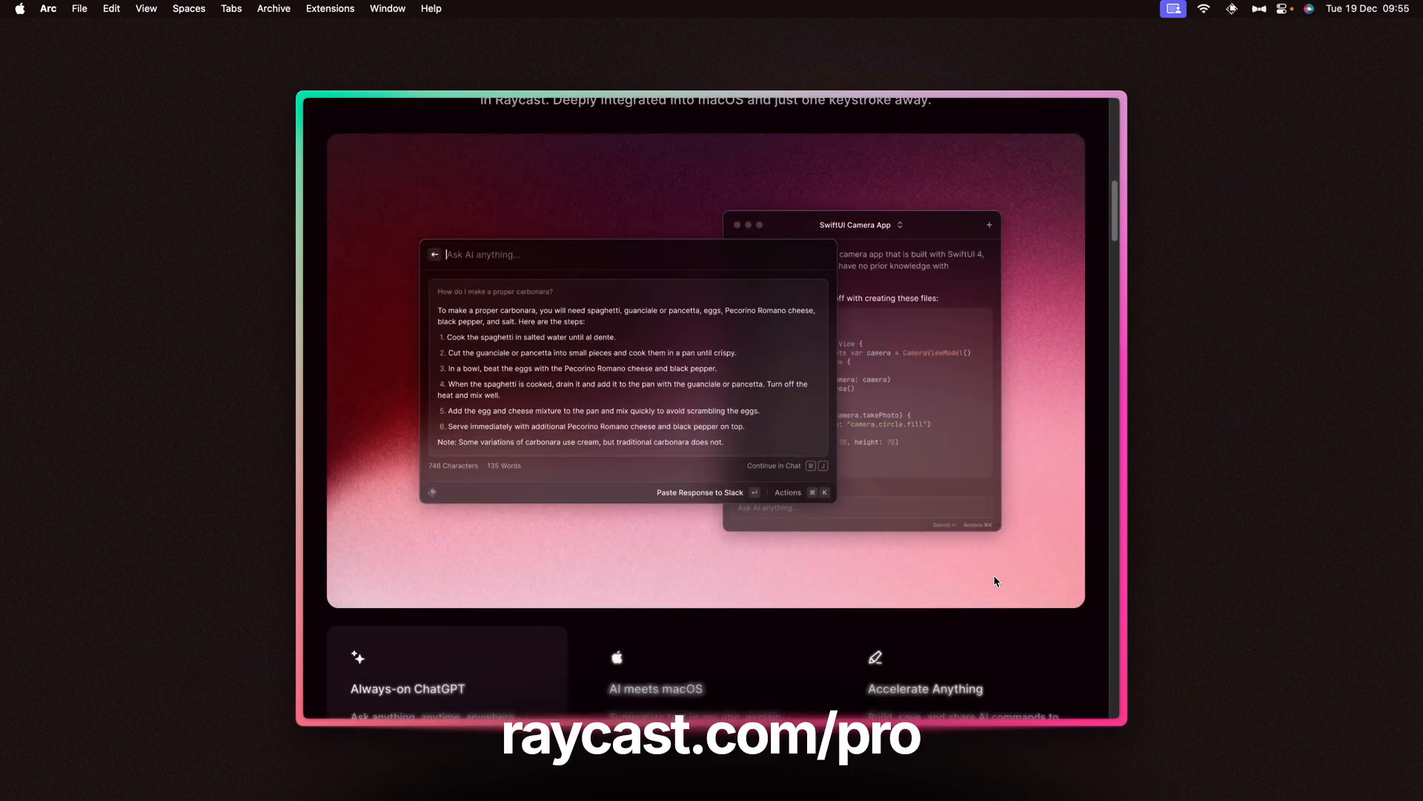